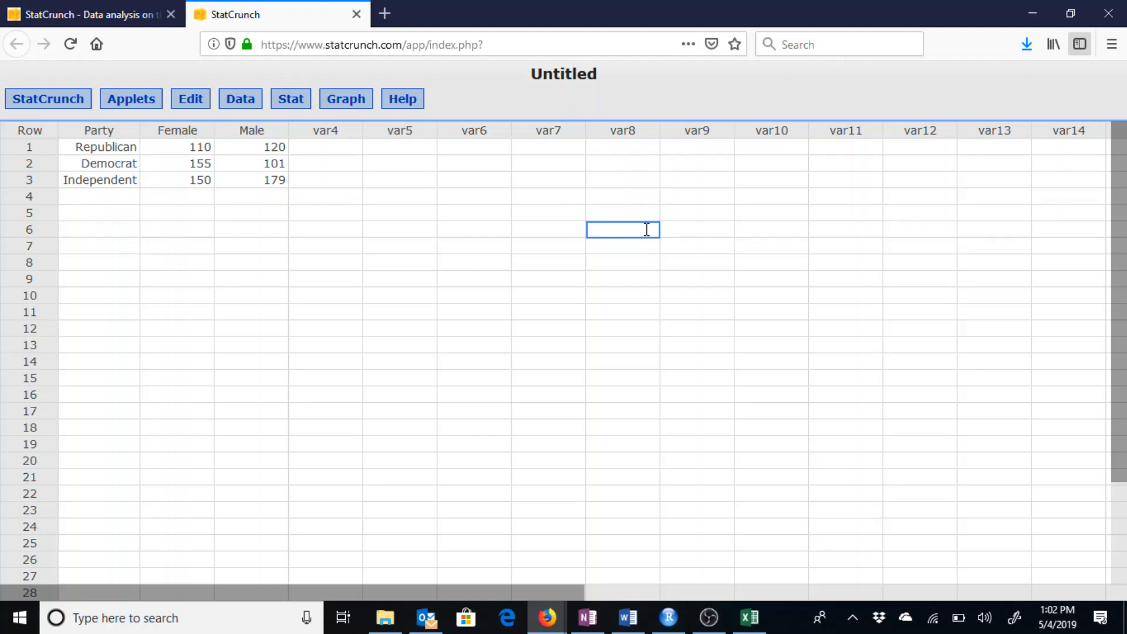
Step: Choose Stat > Tables > Contingency > With Summary to start a summary-count table
left_click(622, 230)
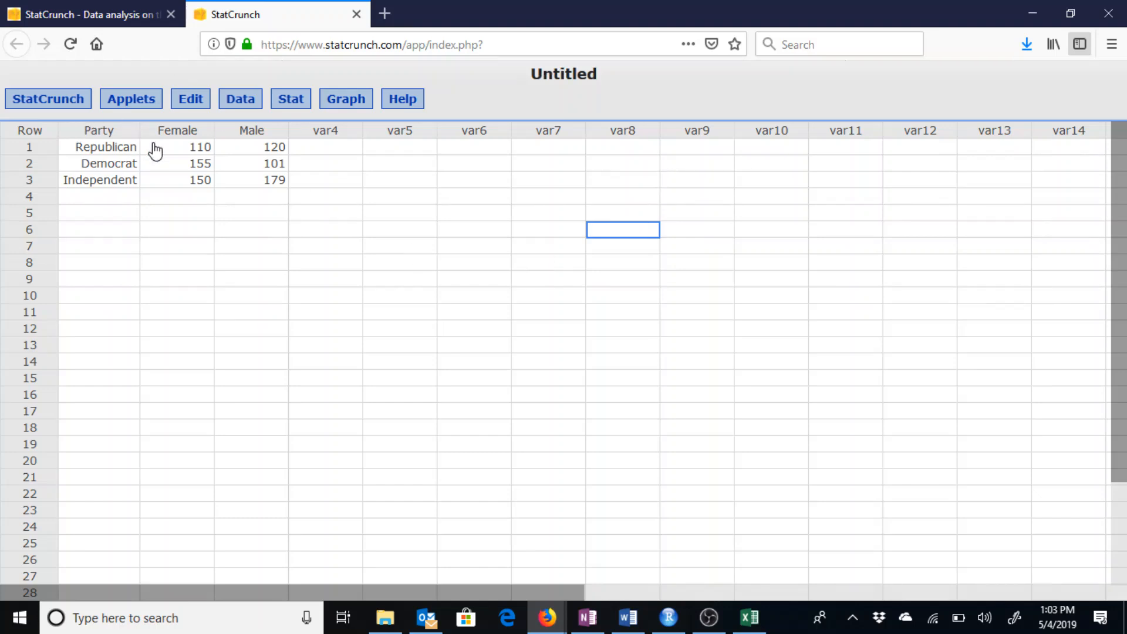
mouse_move(291, 98)
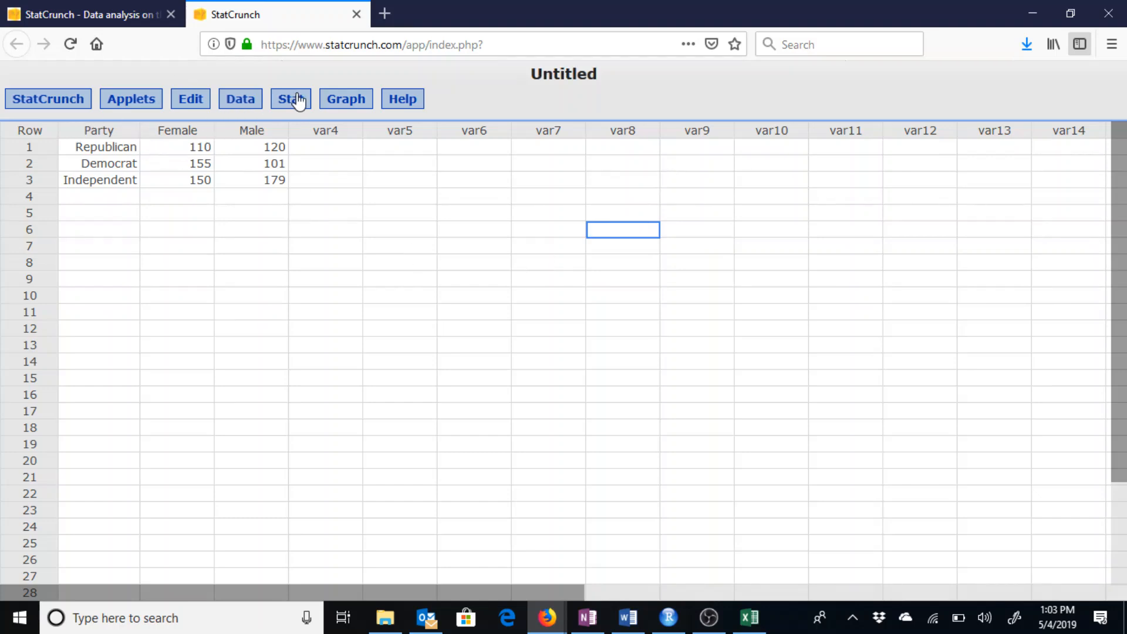
left_click(291, 99)
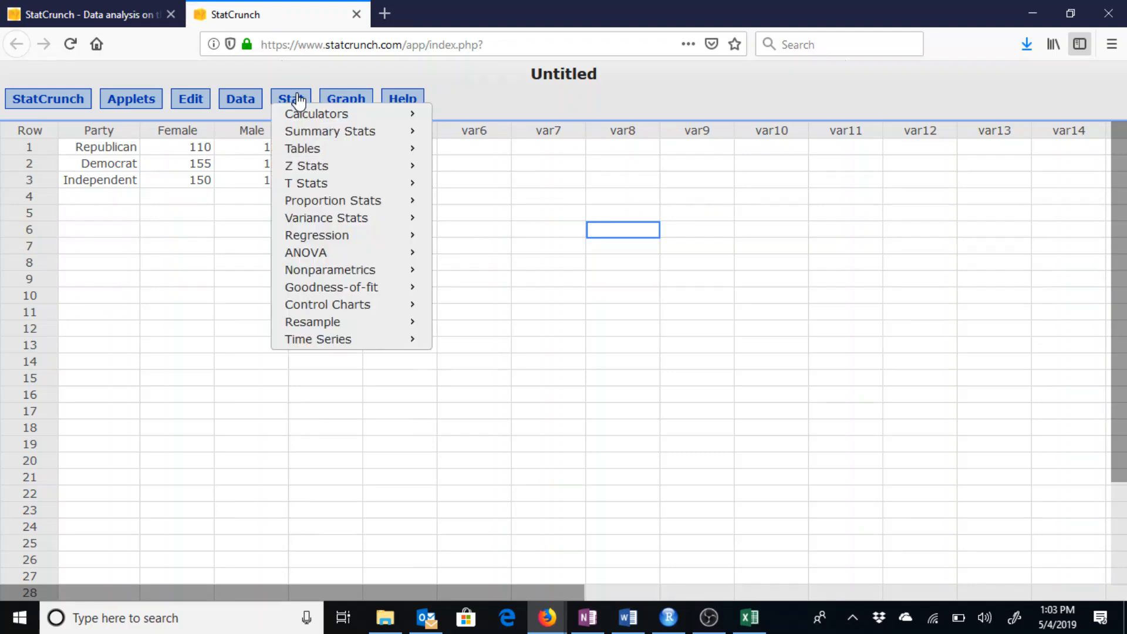
mouse_move(302, 148)
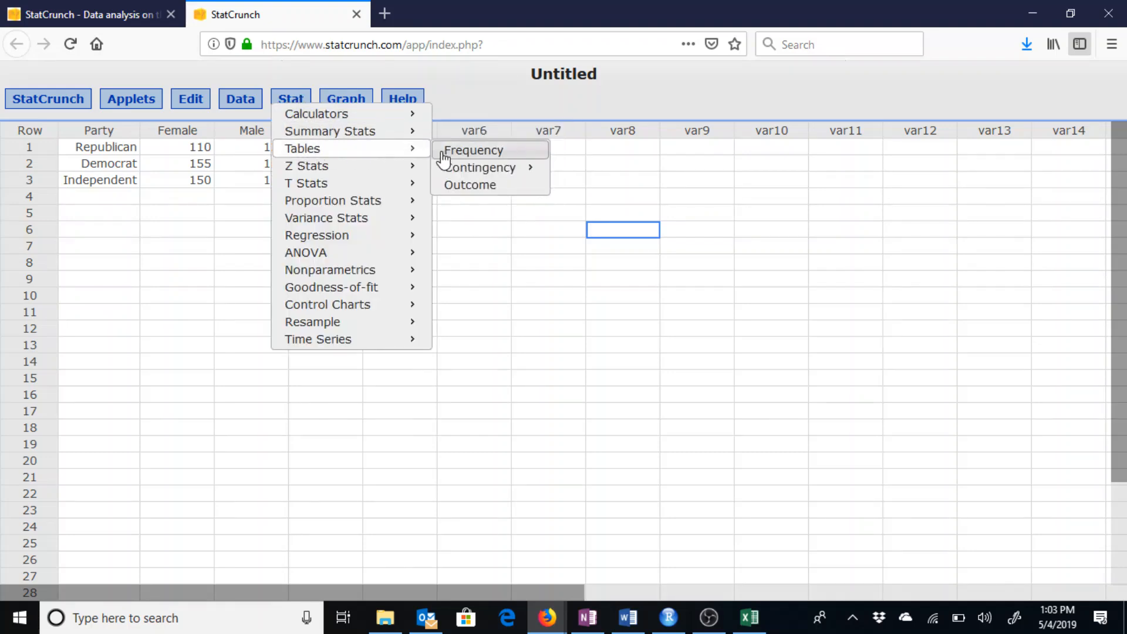
mouse_move(479, 166)
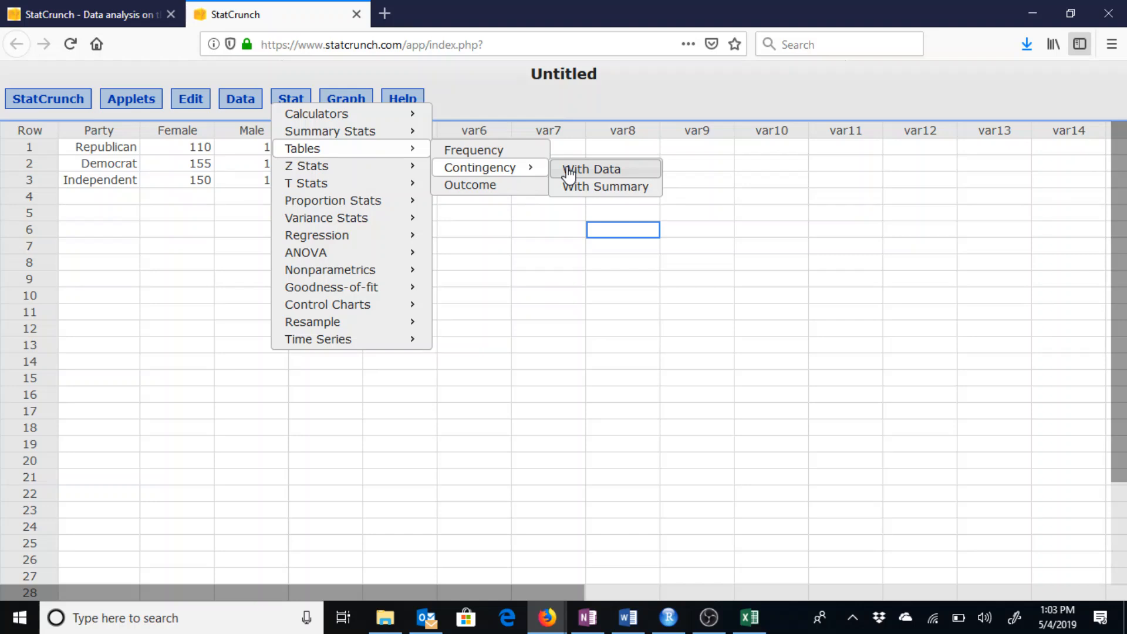
mouse_move(593, 172)
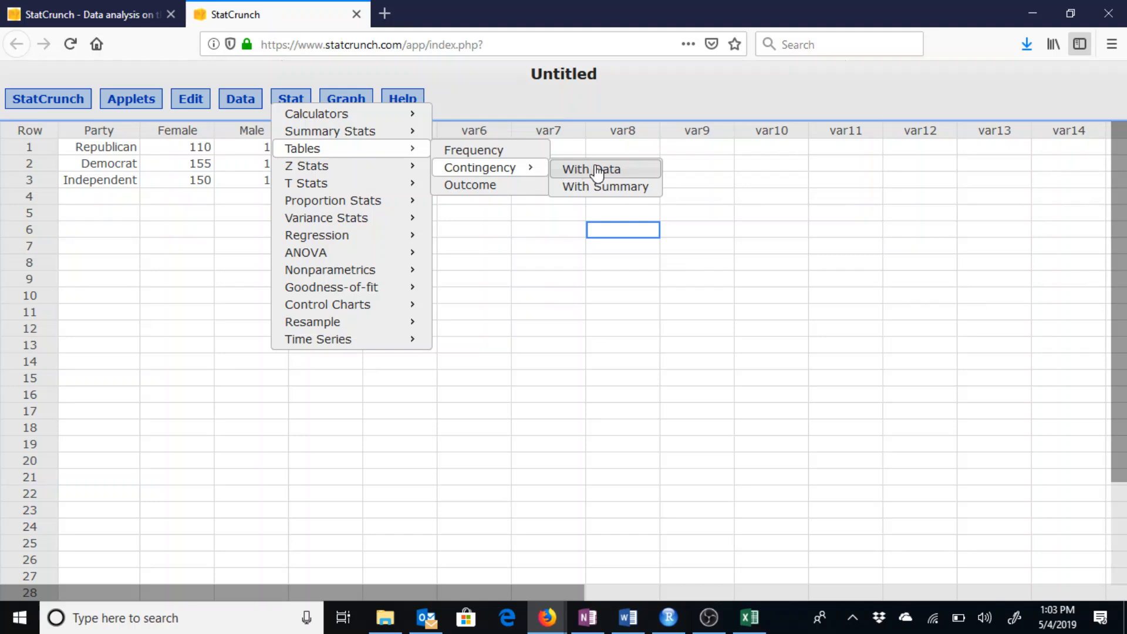
mouse_move(600, 185)
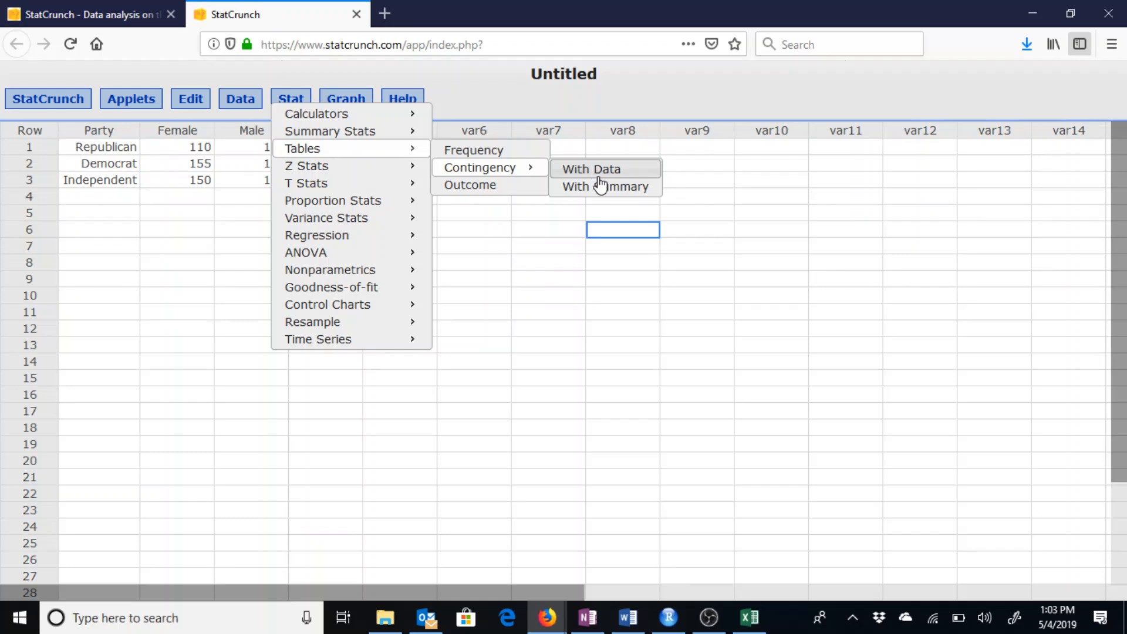
mouse_move(604, 186)
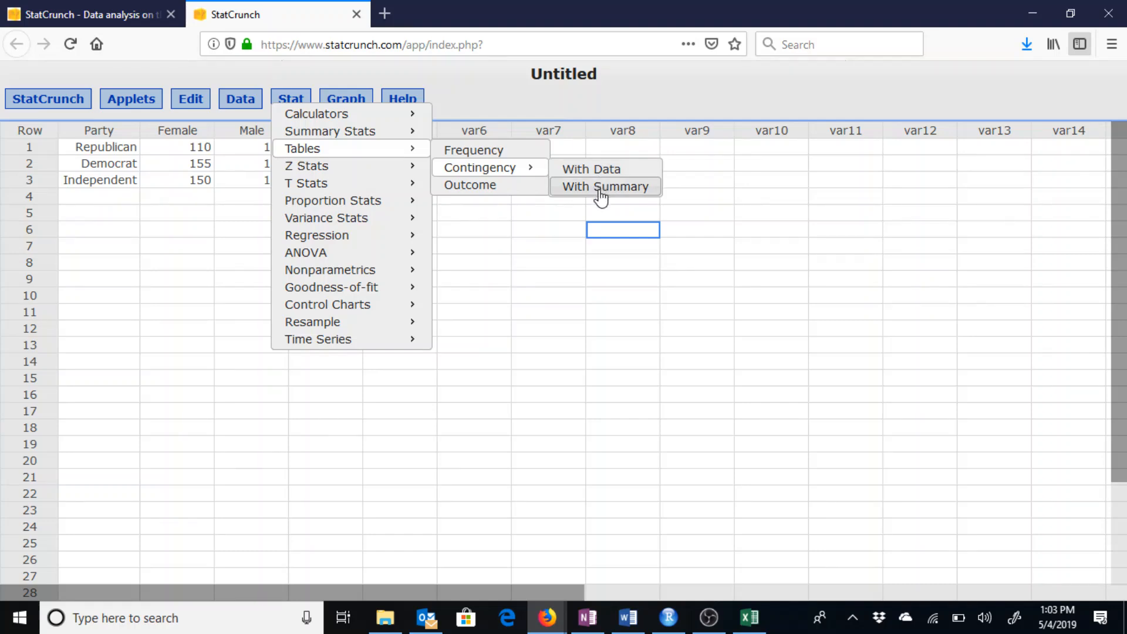
left_click(605, 186)
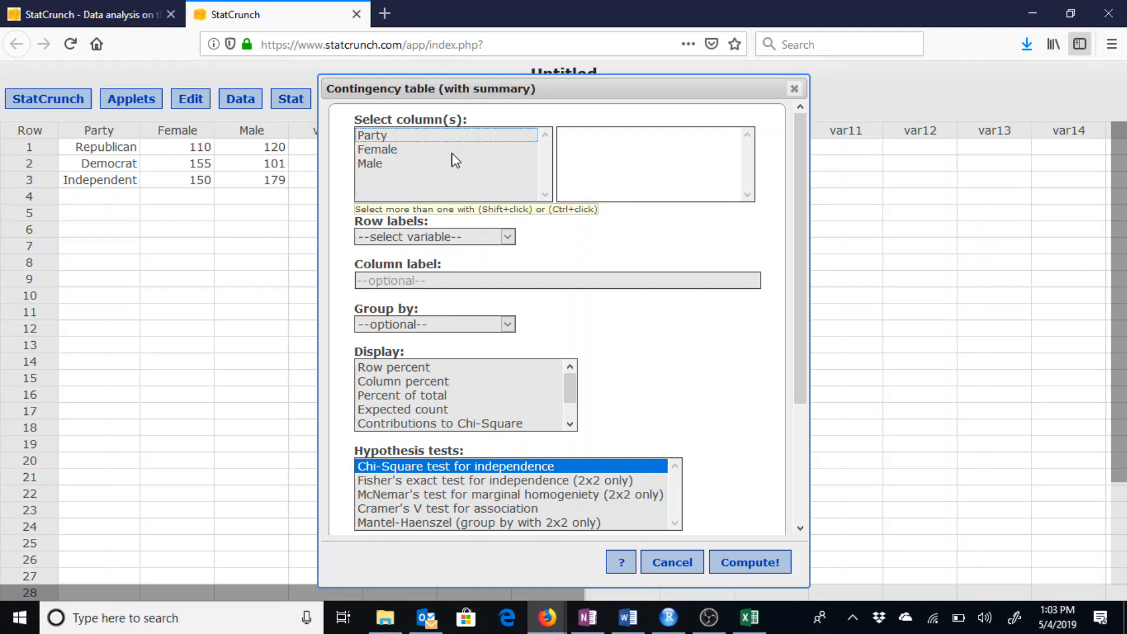
Step: Use Female and Male as counts with Party row labels and compute (chi-square 14.11)
left_click(376, 149)
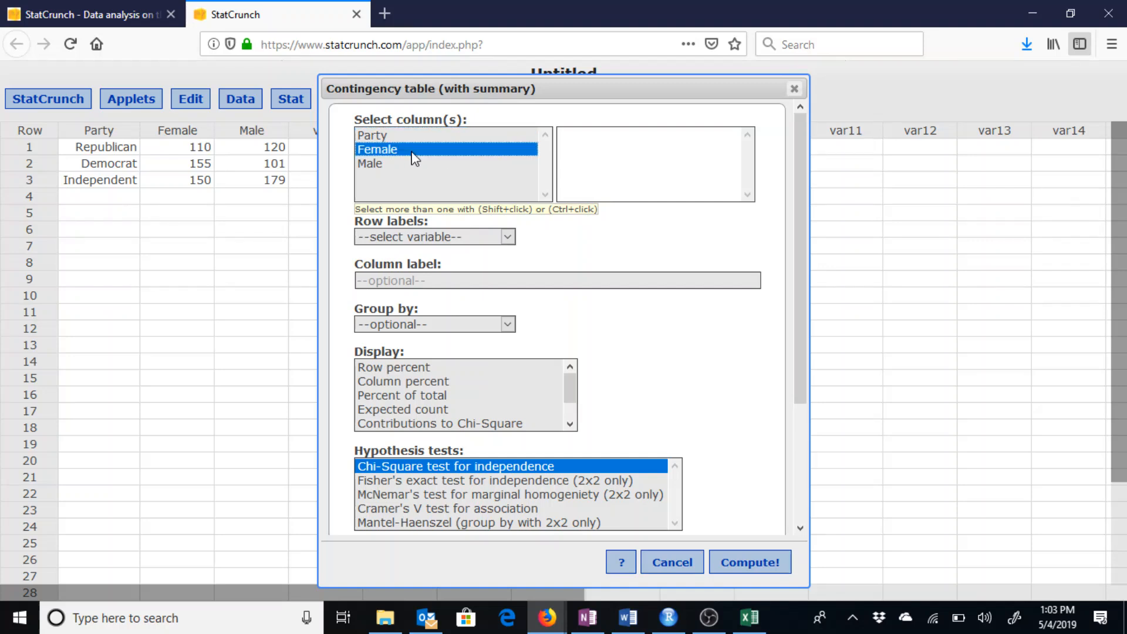
left_click(370, 164)
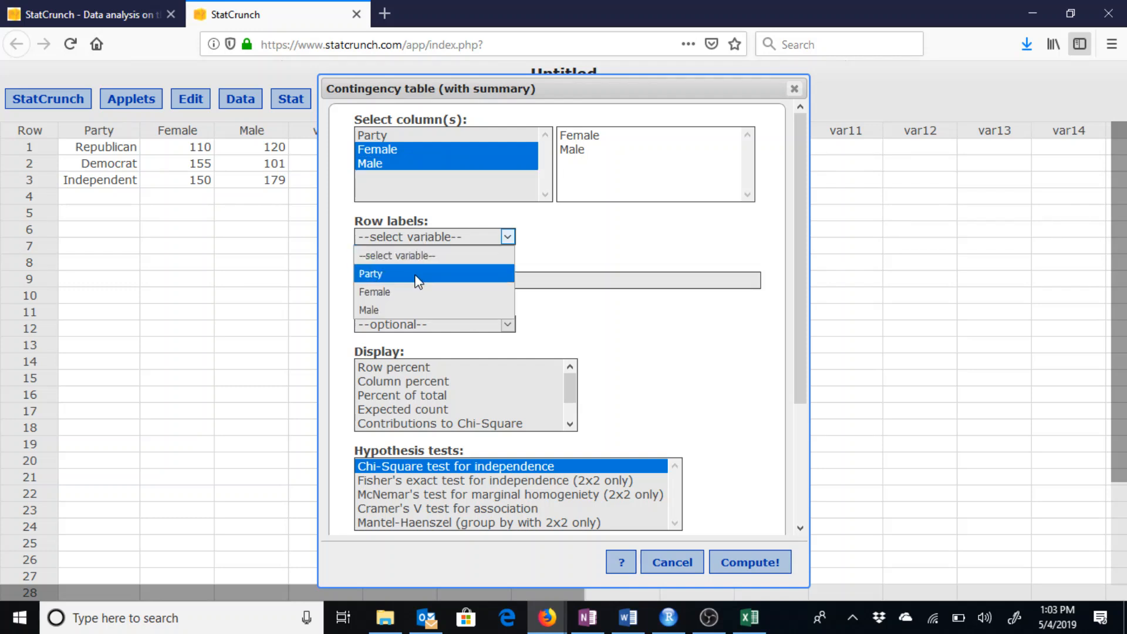
left_click(371, 273)
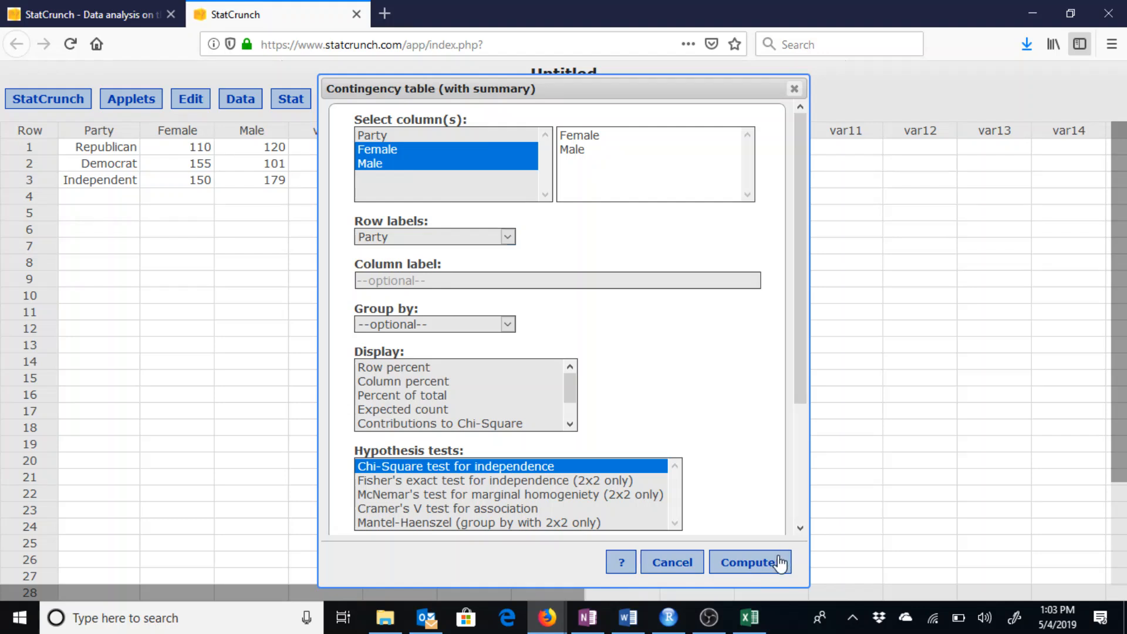
left_click(750, 562)
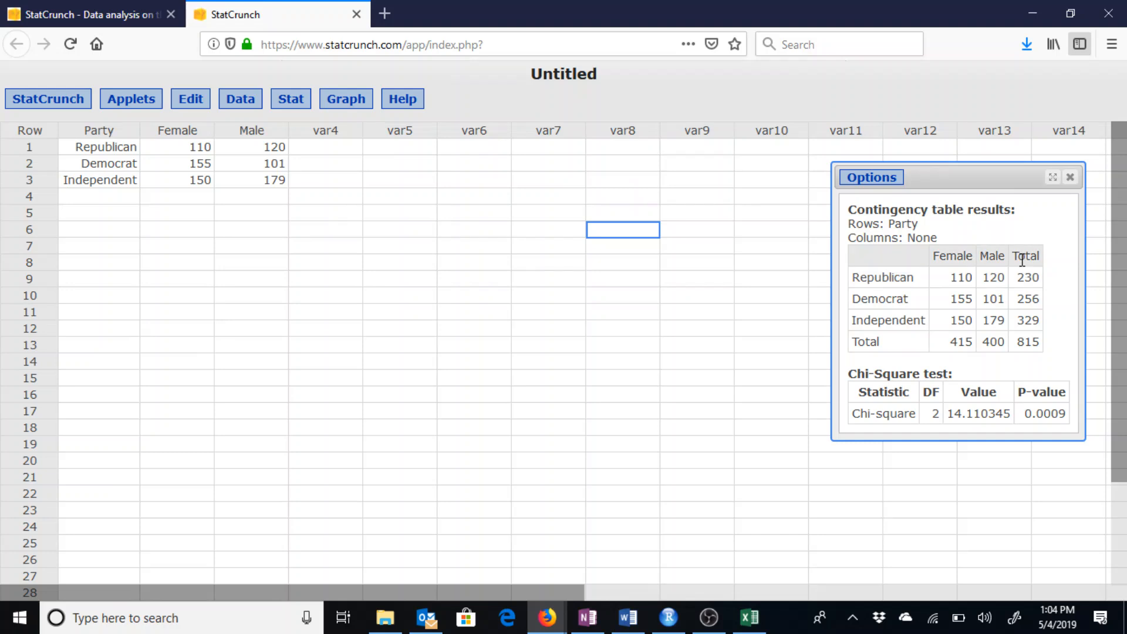
mouse_move(1003, 262)
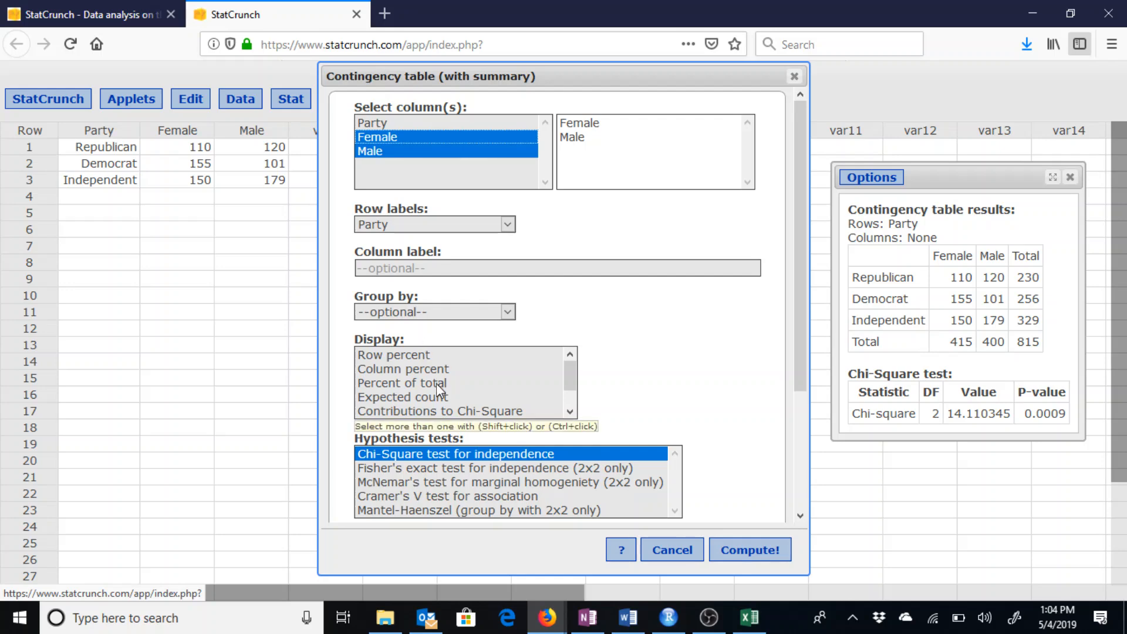
Step: Add Percent of total to the display and recompute, e.g. Republican 28.22%
left_click(400, 382)
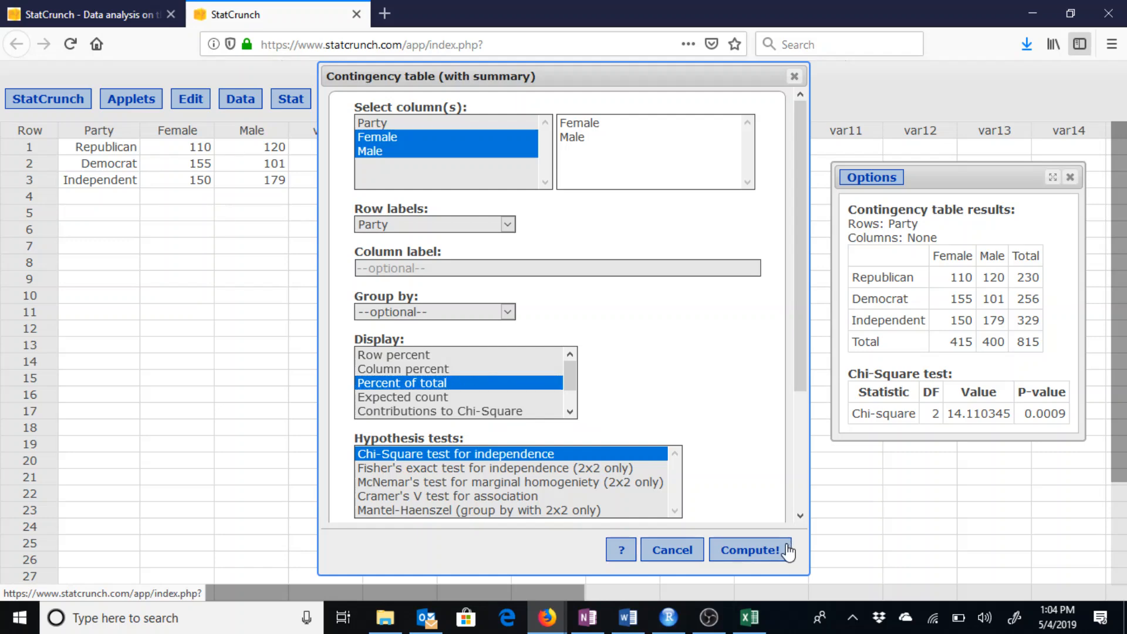
left_click(750, 550)
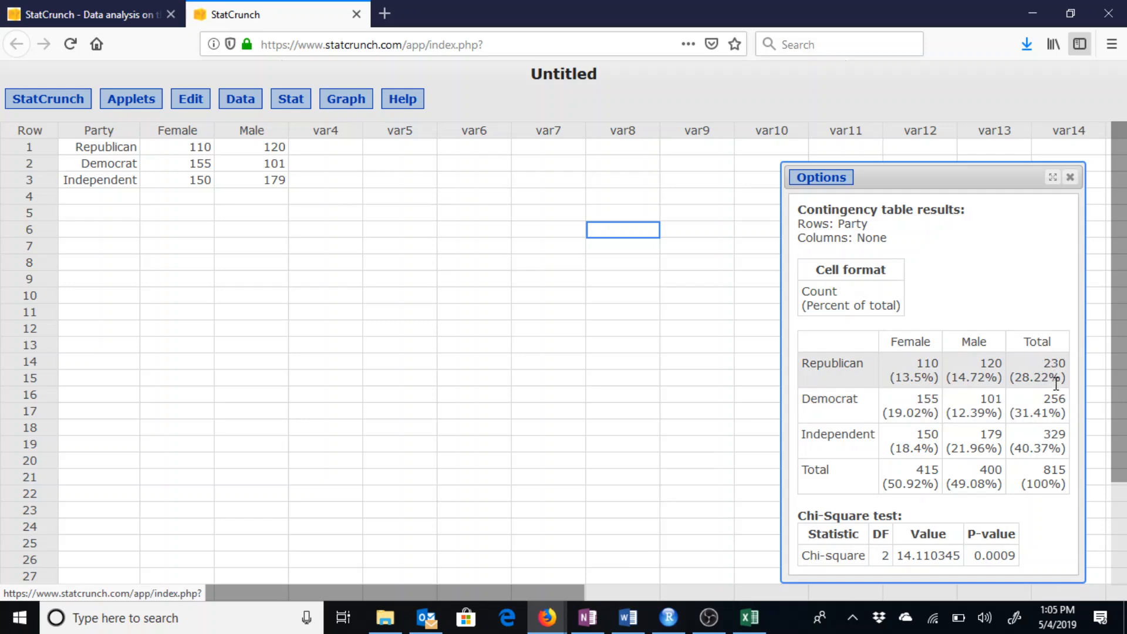
mouse_move(1056, 377)
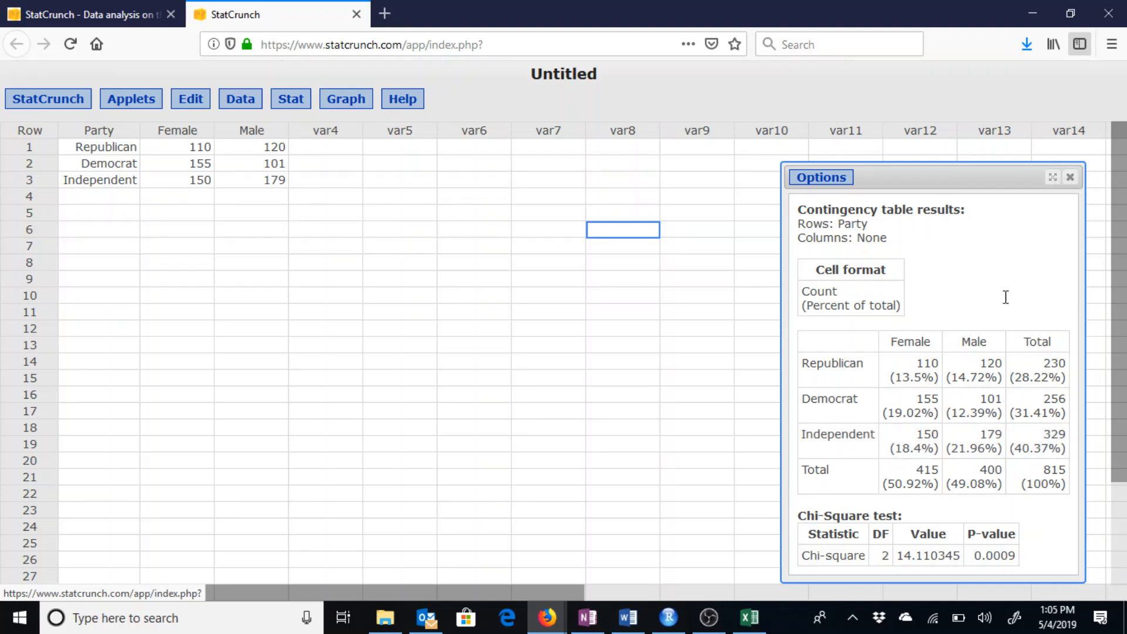
Step: Edit the analysis to display Column percent and recompute, e.g. Republican 26.51% female
left_click(820, 177)
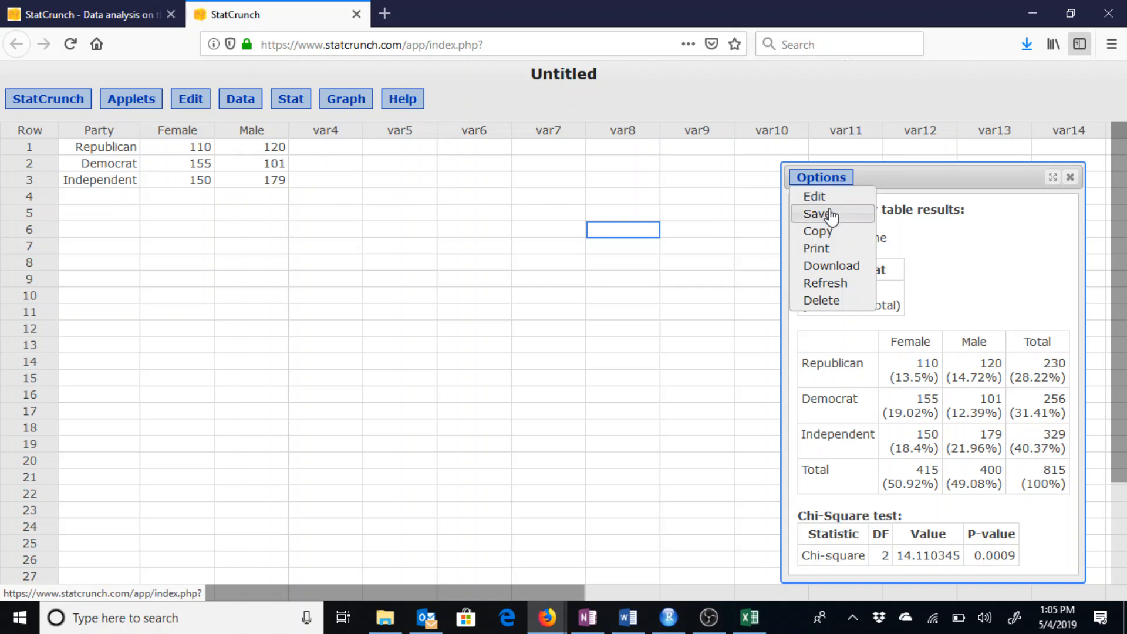
left_click(814, 195)
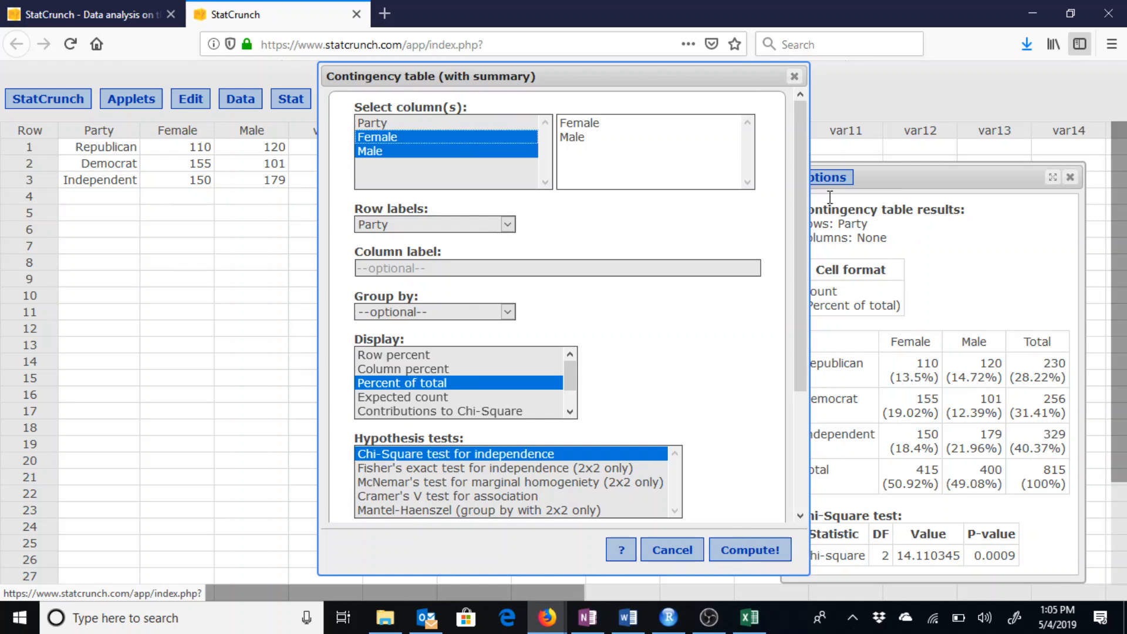
mouse_move(692, 391)
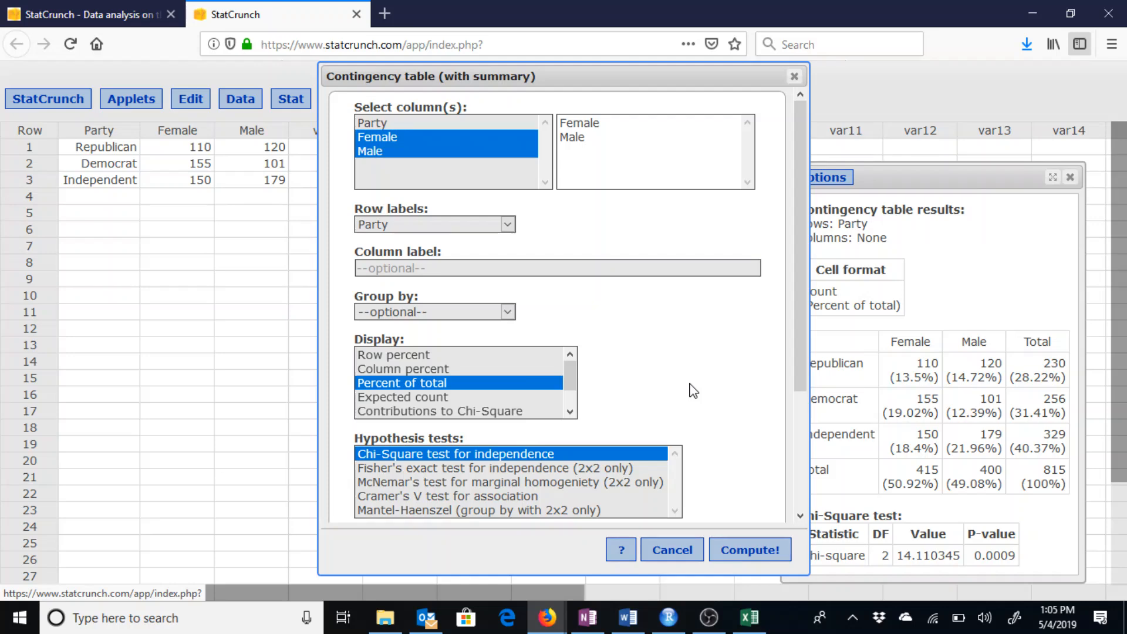
mouse_move(638, 288)
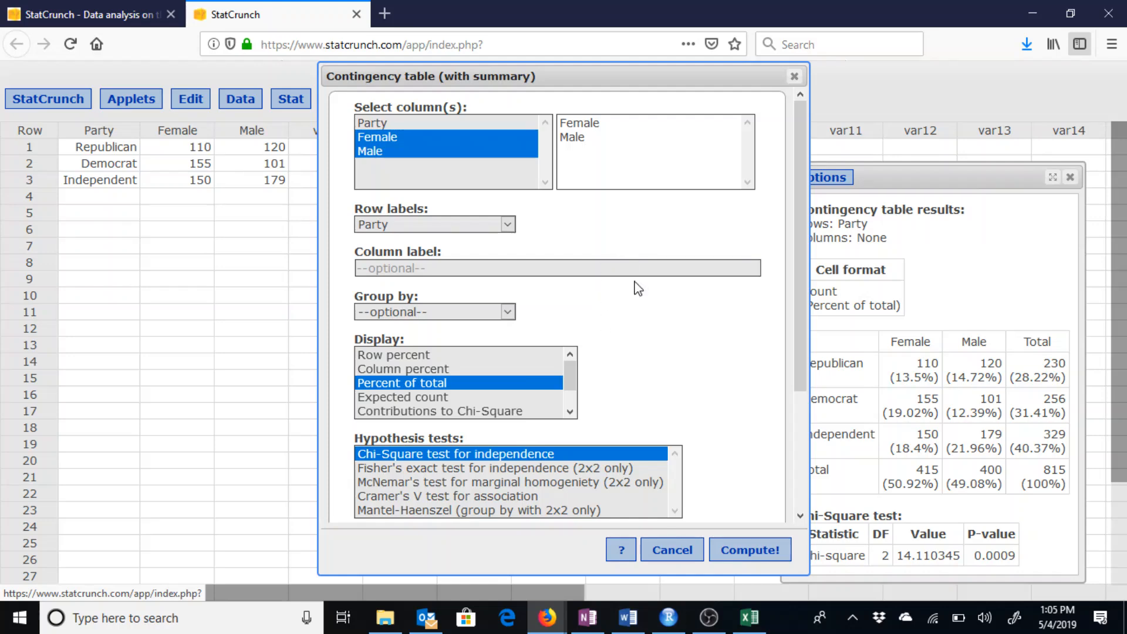
mouse_move(509, 355)
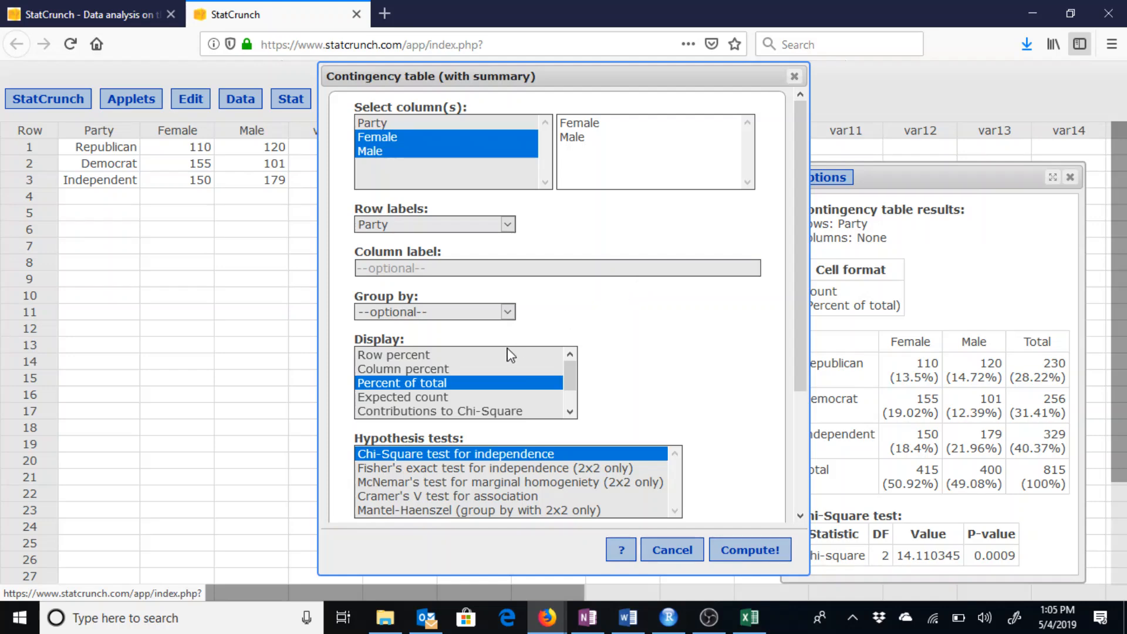
left_click(403, 368)
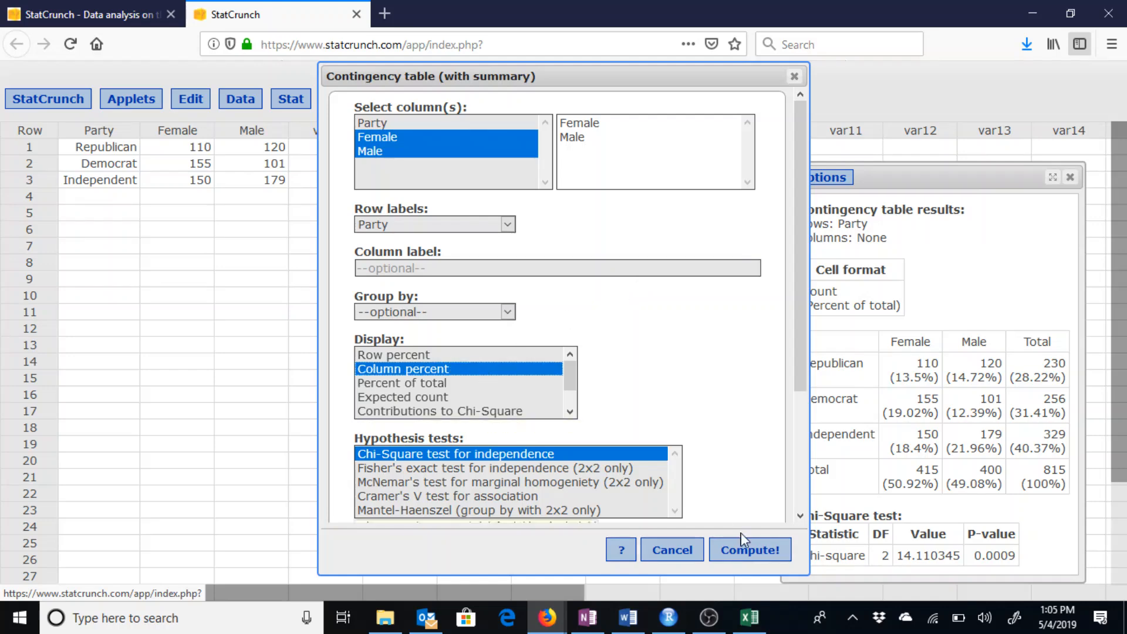
left_click(749, 550)
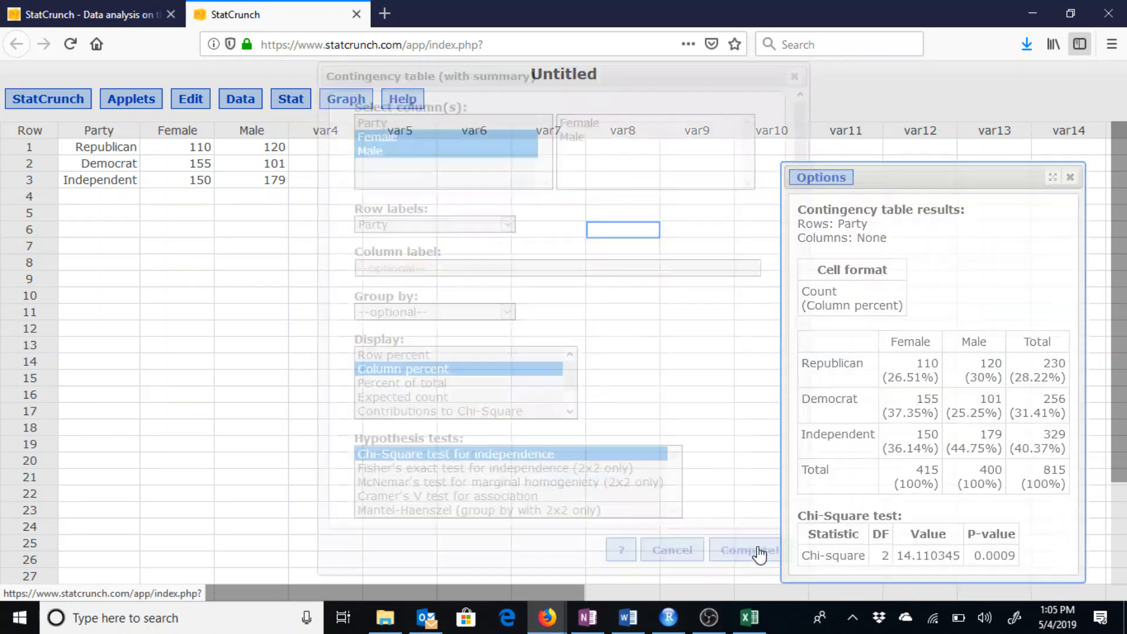
left_click(744, 550)
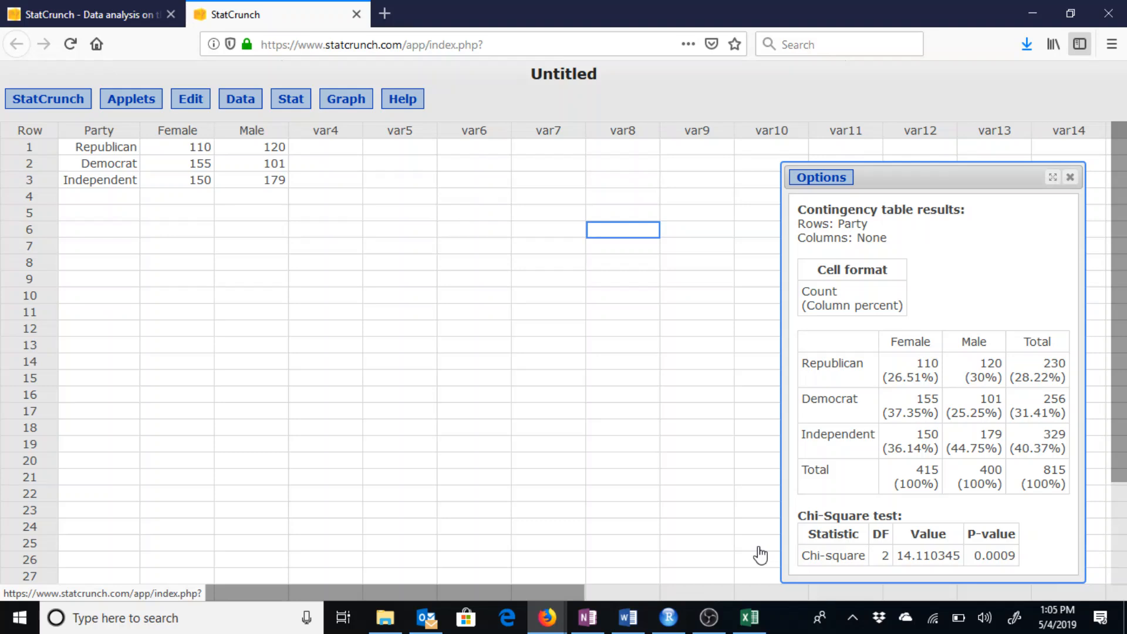
mouse_move(767, 413)
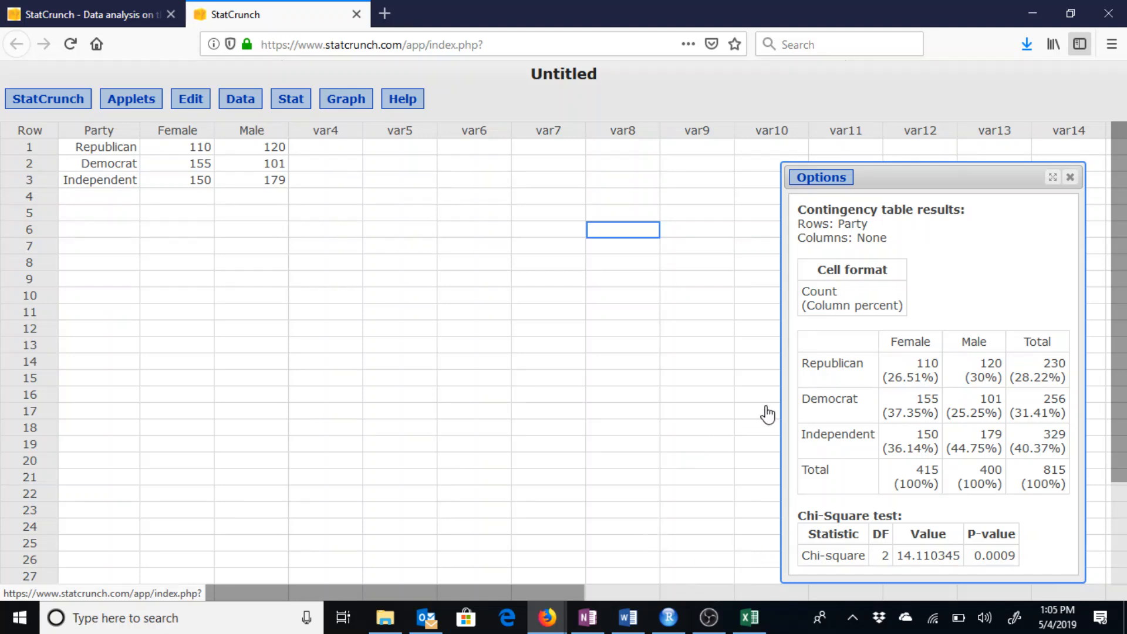
mouse_move(952, 313)
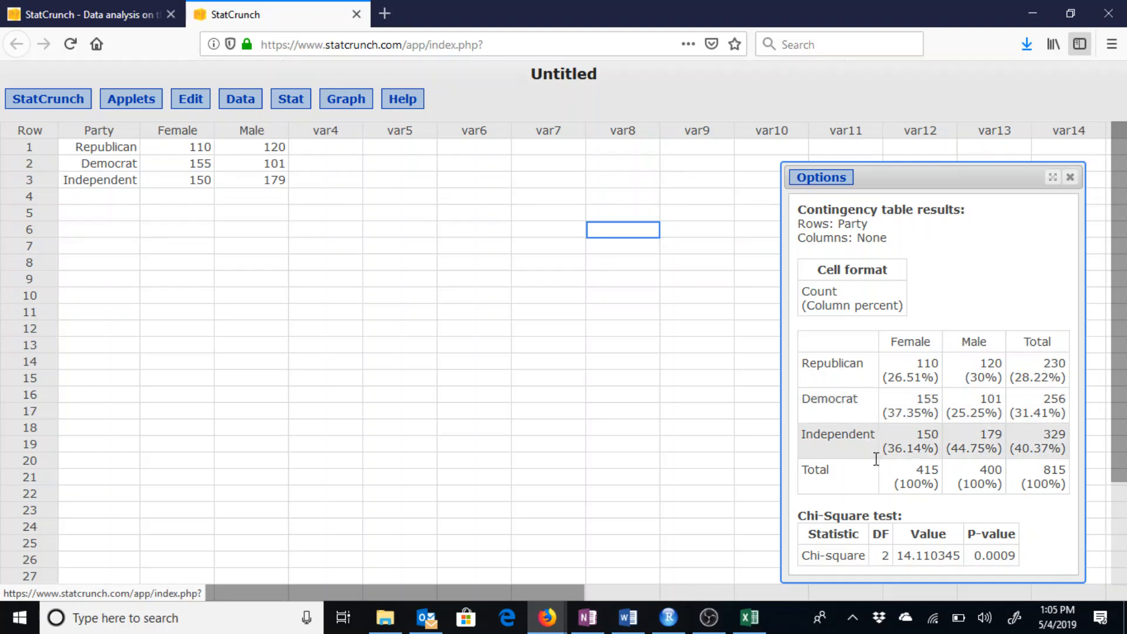
mouse_move(920, 453)
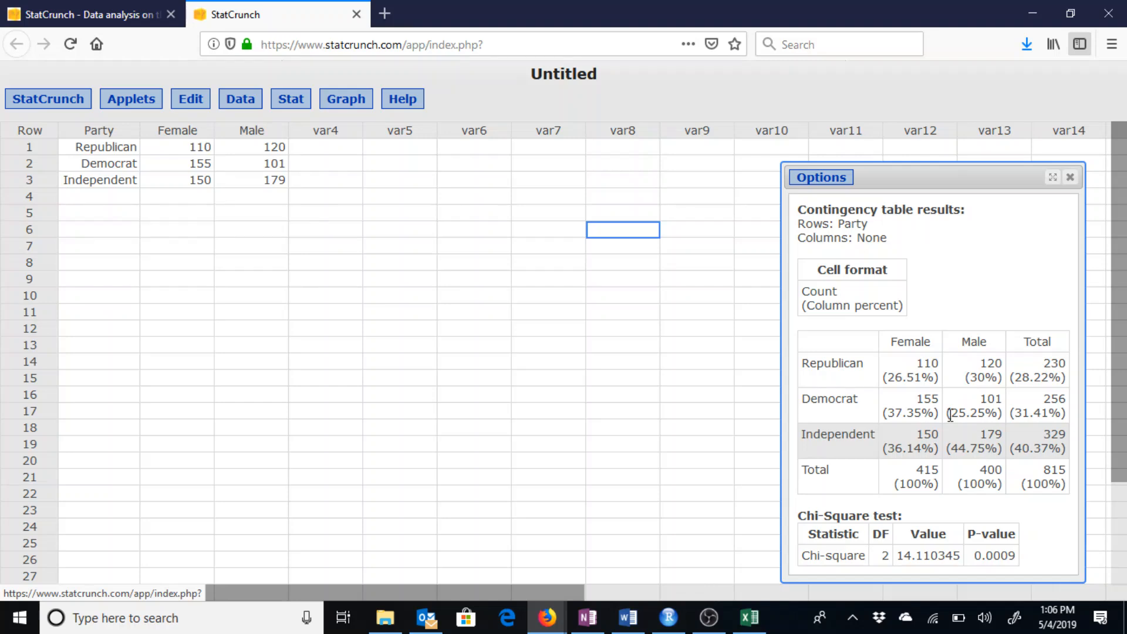
Step: Open the Options menu on the column-percent results window
left_click(820, 177)
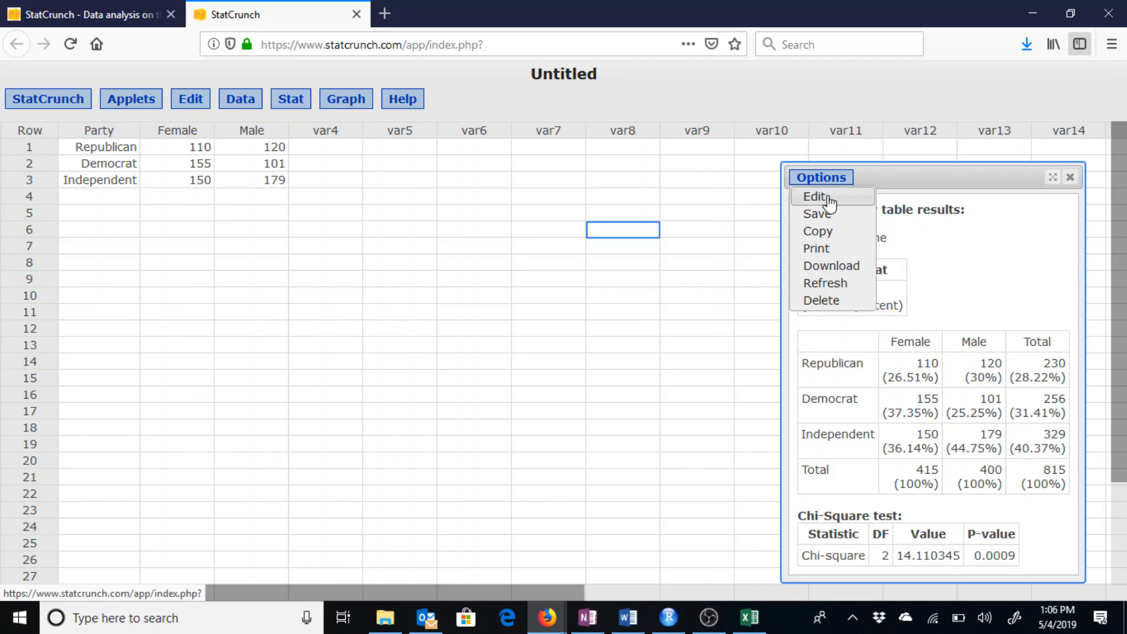
Step: Edit the analysis settings and select Row percent in the Display list
left_click(816, 196)
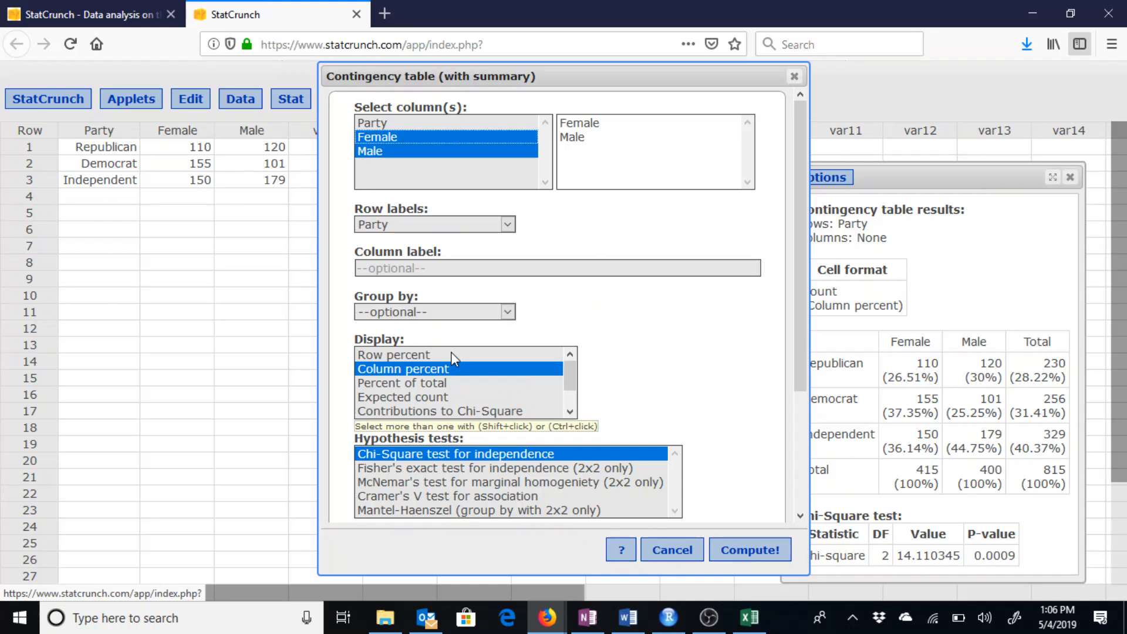
left_click(393, 354)
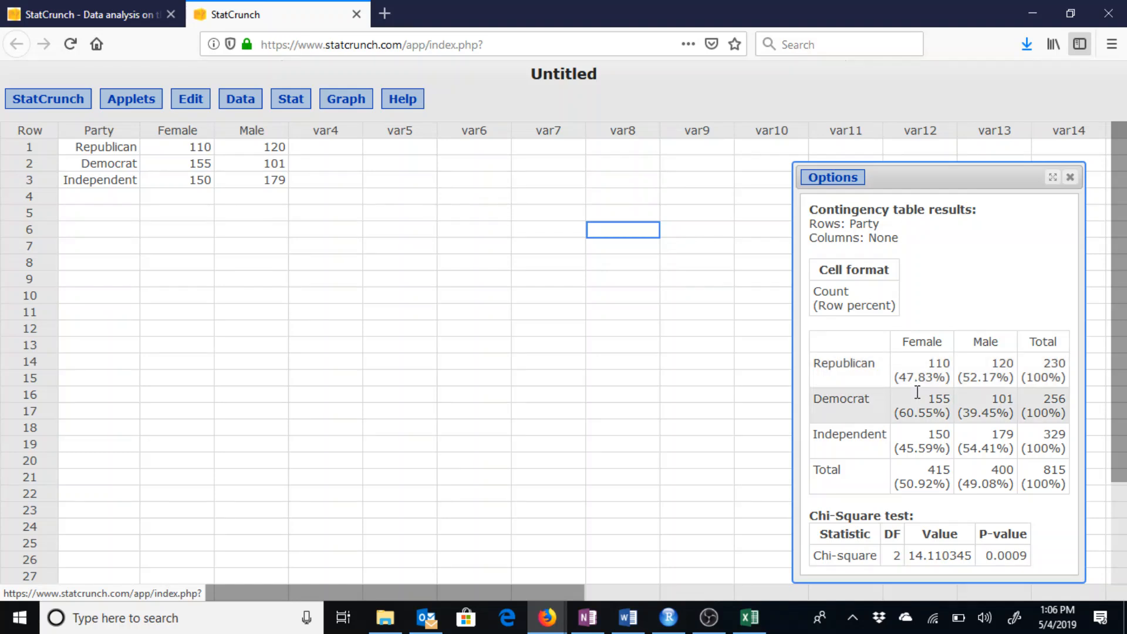
mouse_move(981, 373)
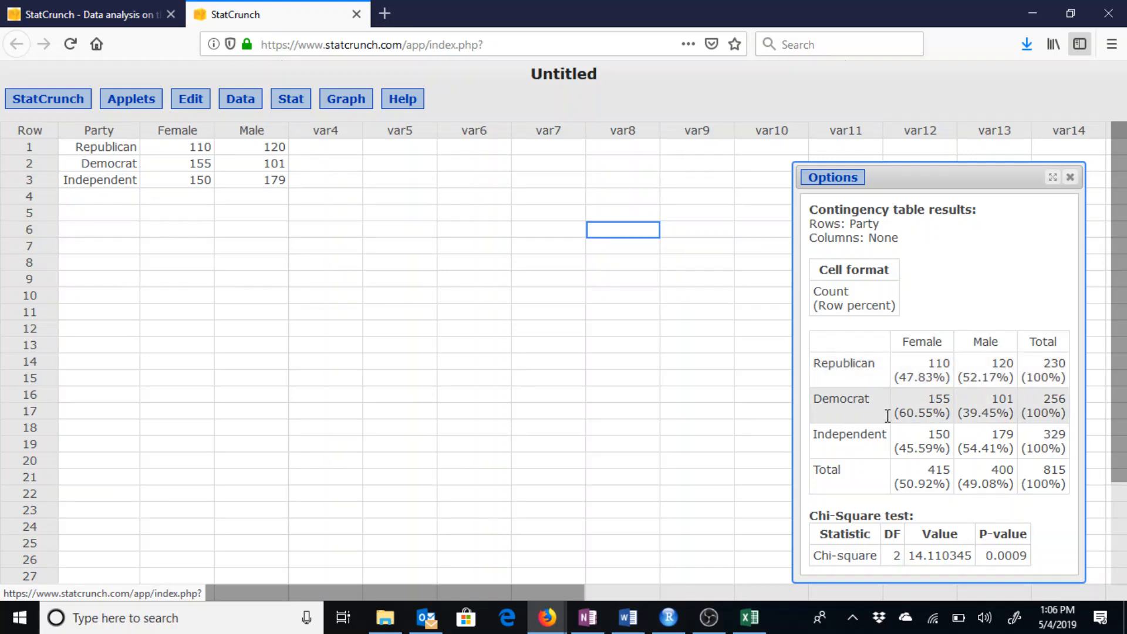
mouse_move(890, 415)
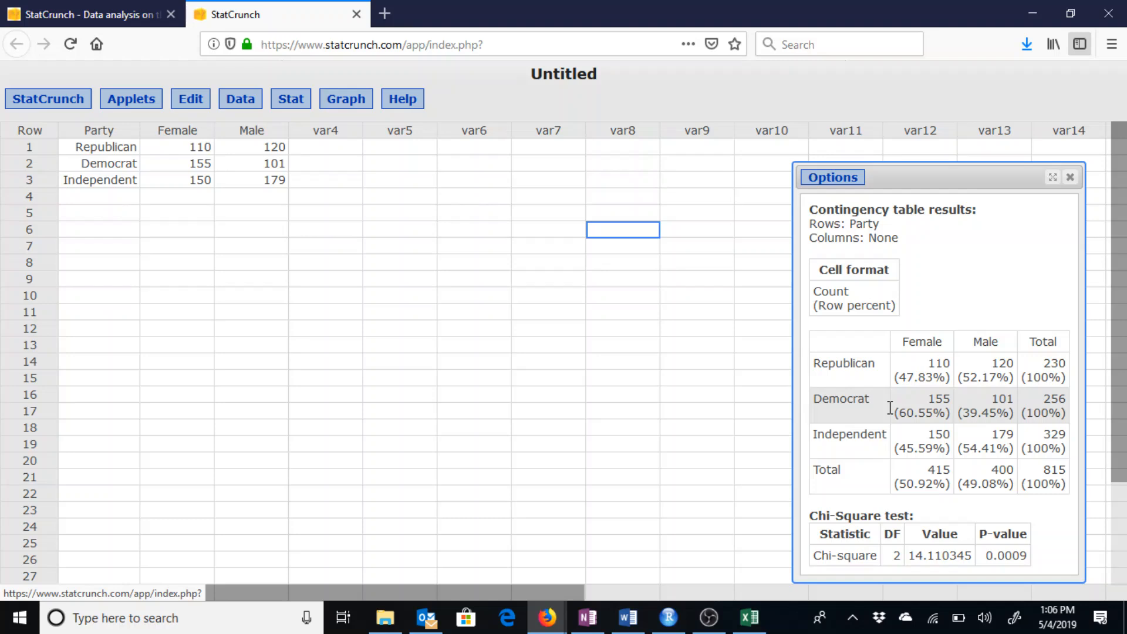
mouse_move(982, 415)
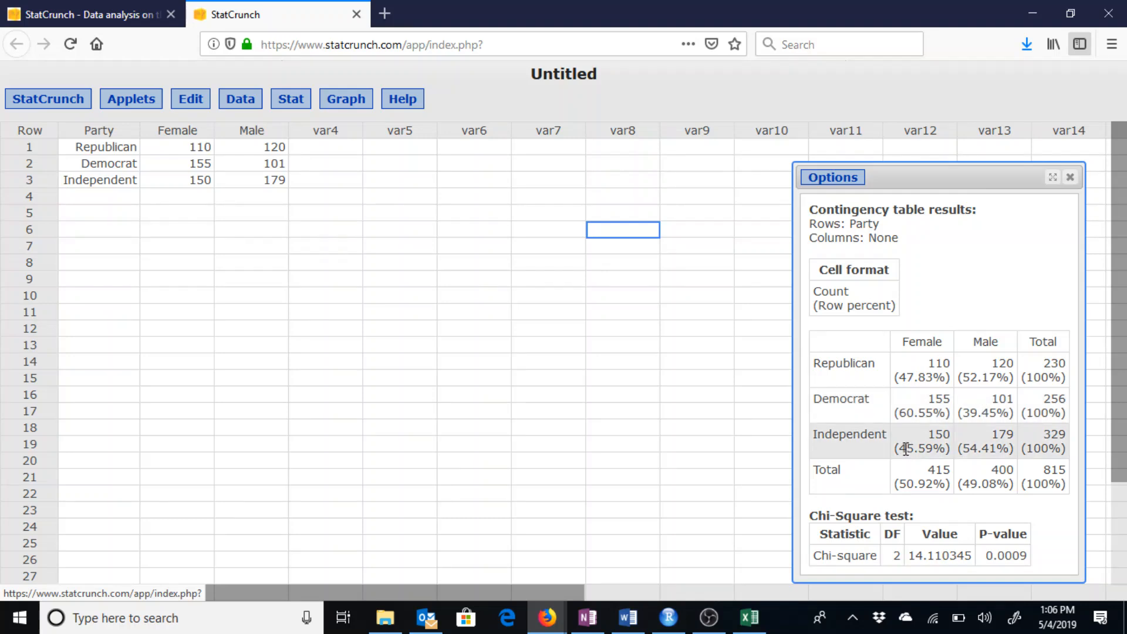
mouse_move(908, 450)
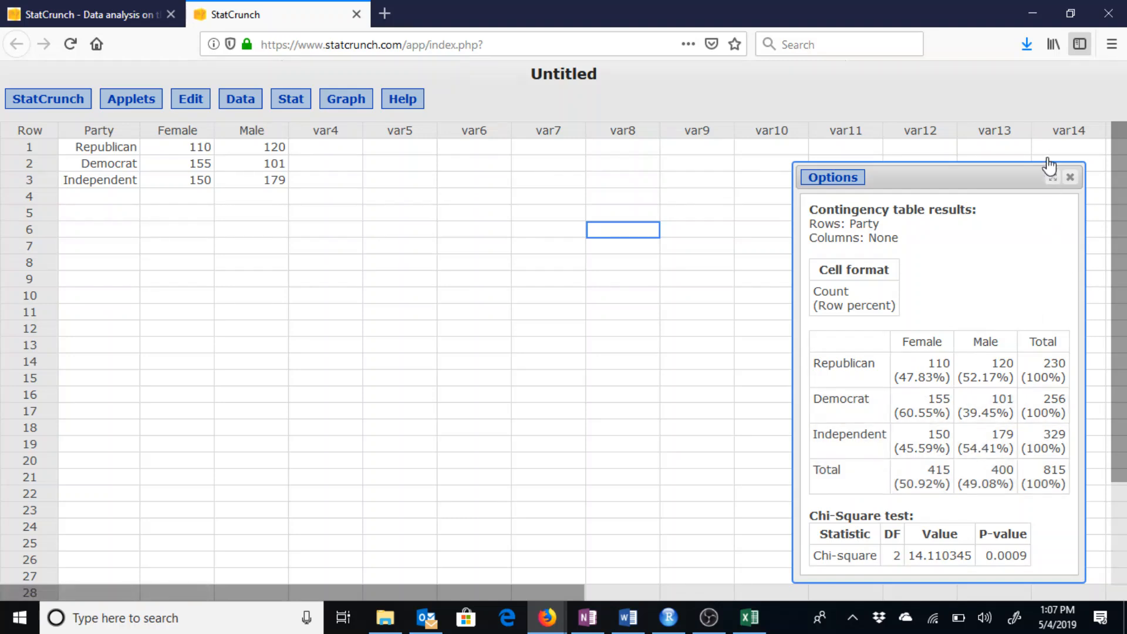
mouse_move(1070, 177)
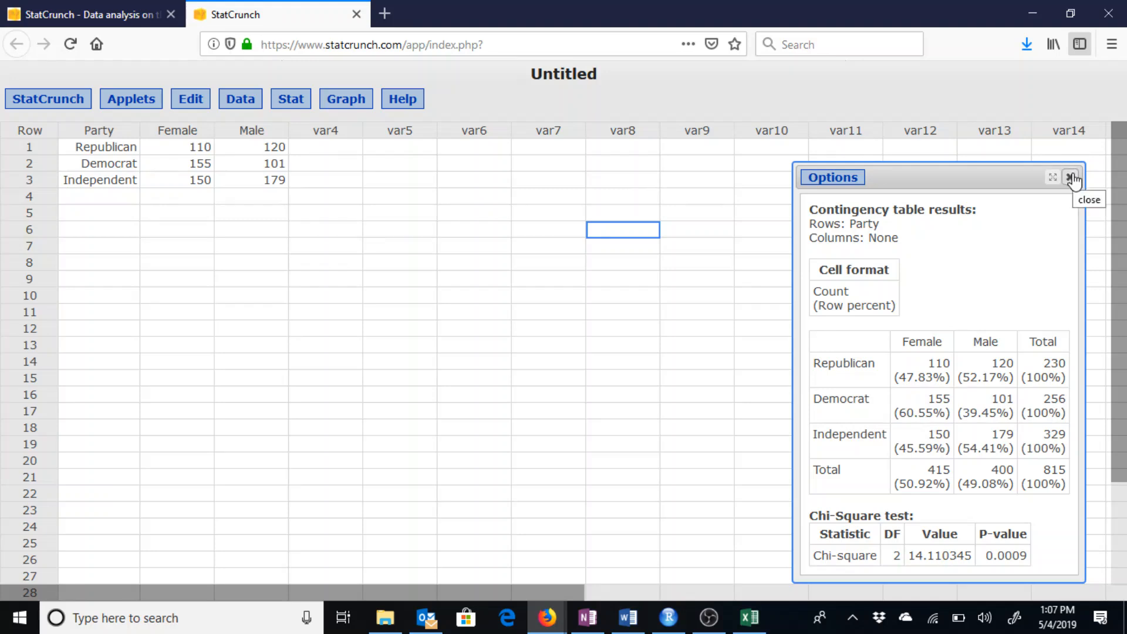
Step: Close the row-percent contingency table results window
left_click(1072, 177)
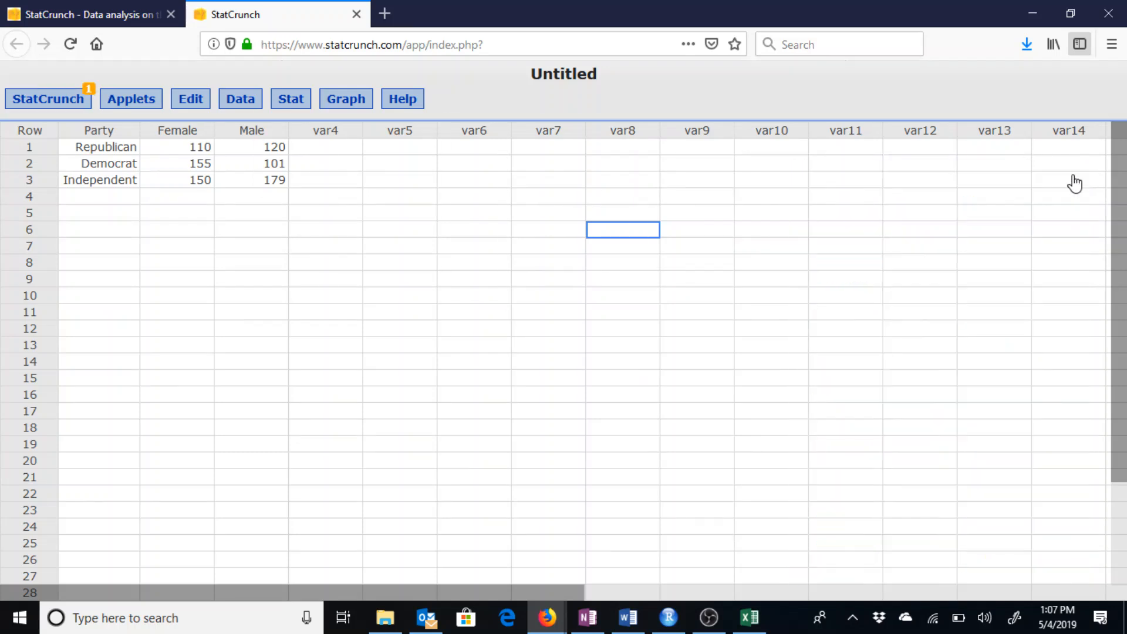
Step: Launch the Contingency table applet from the Applets menu
left_click(48, 99)
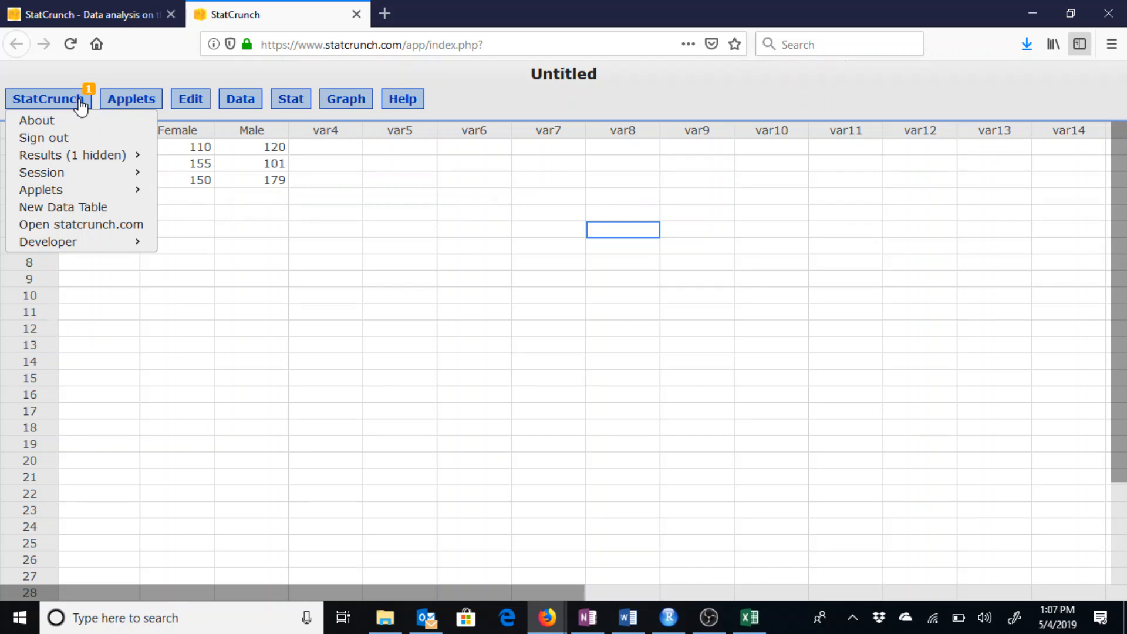
left_click(131, 99)
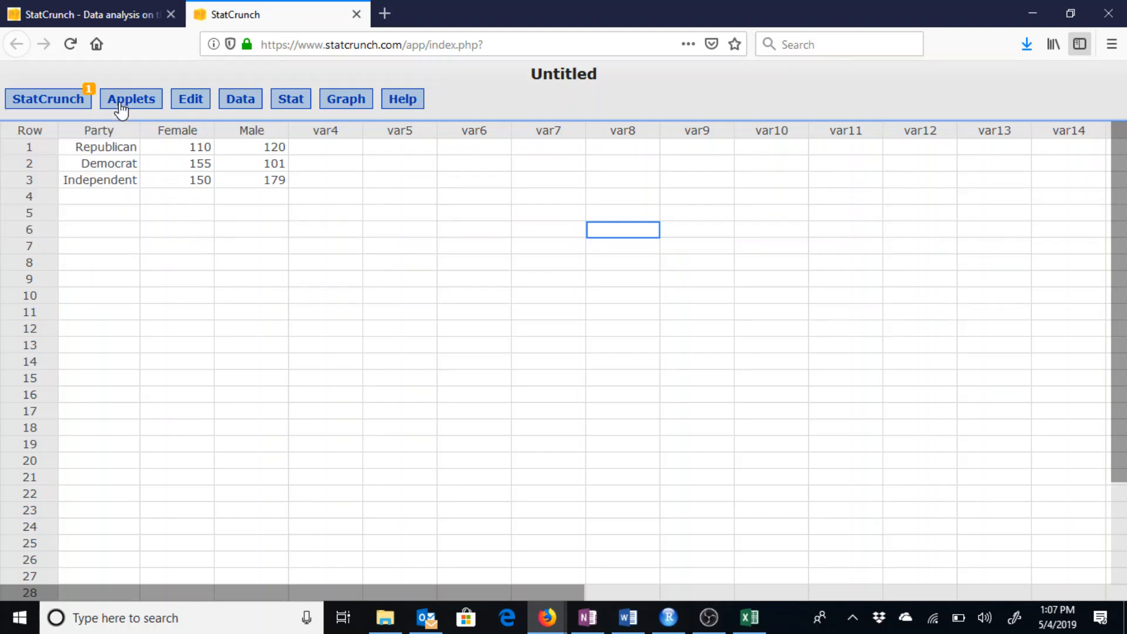
left_click(131, 99)
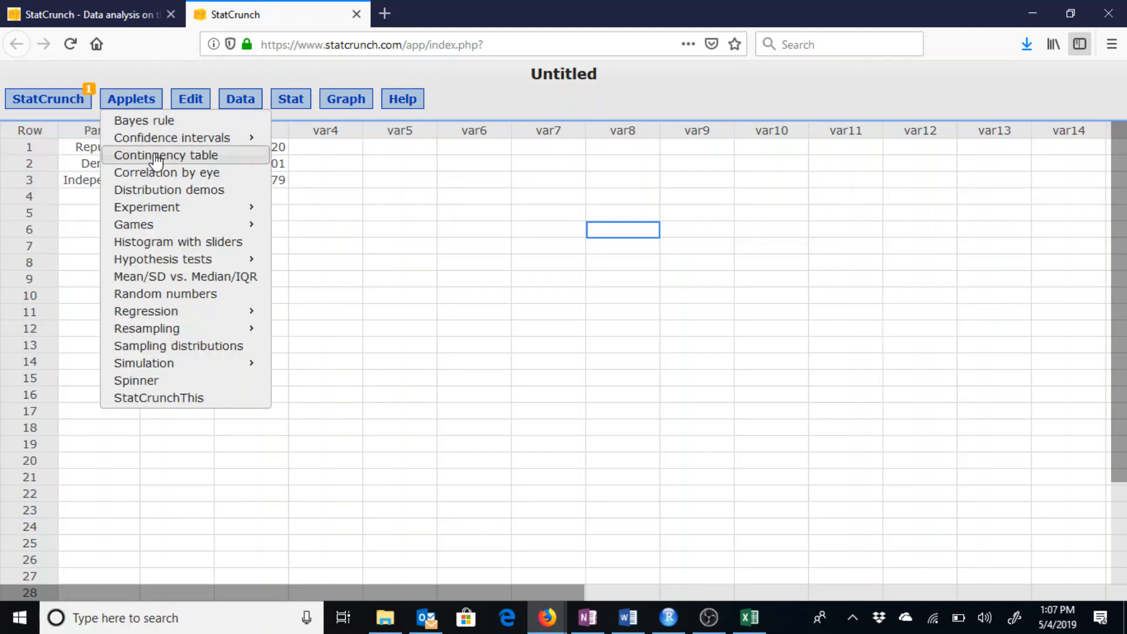
left_click(166, 154)
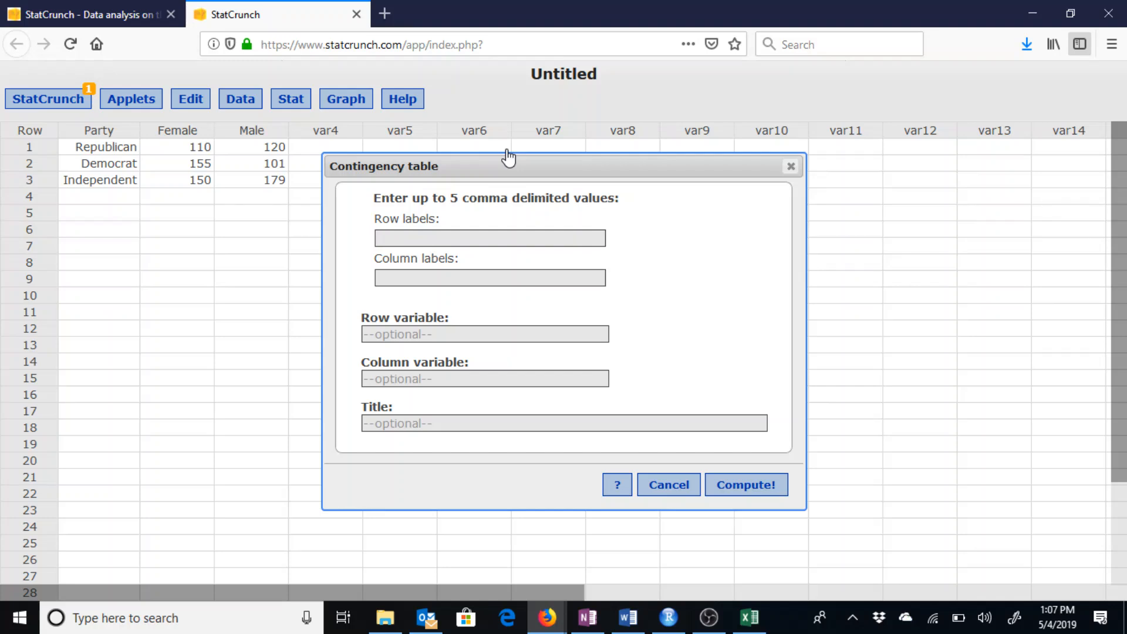
Step: Enter rows Republican, Democrat, Independent, columns 'Female, Male', variables Party and Gender
type("R")
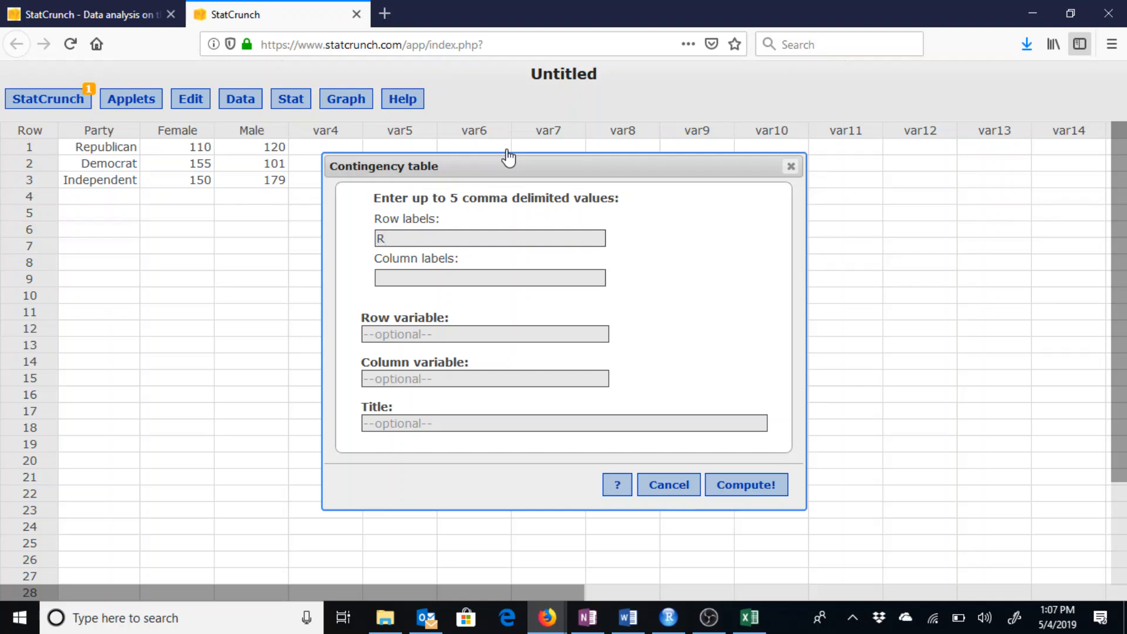
type("epublican, Democrat,")
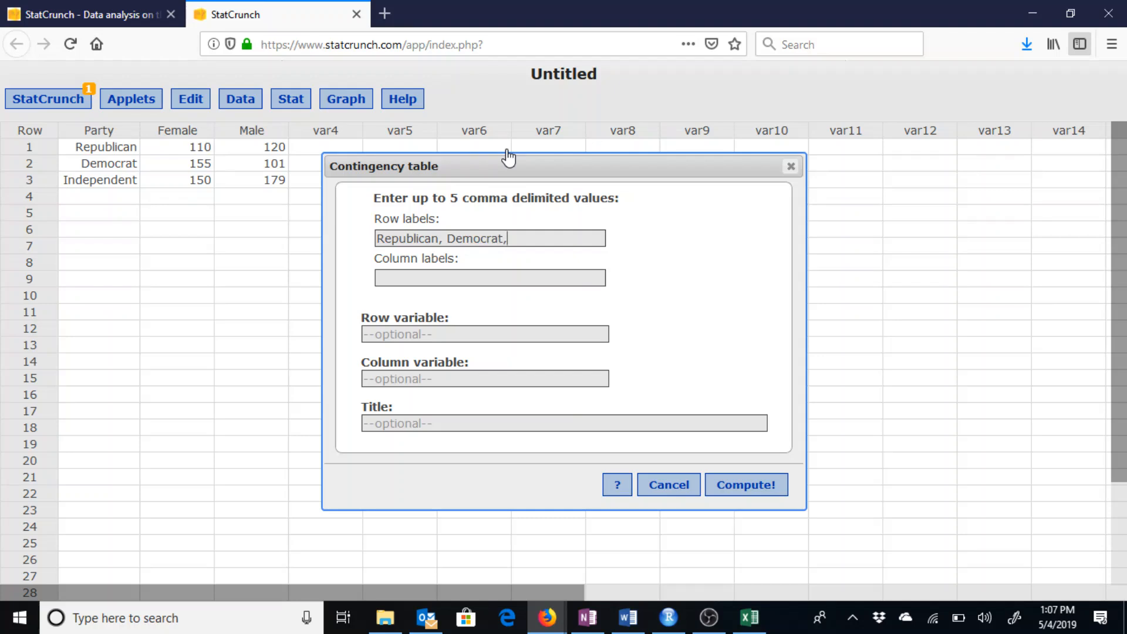
type("Inde")
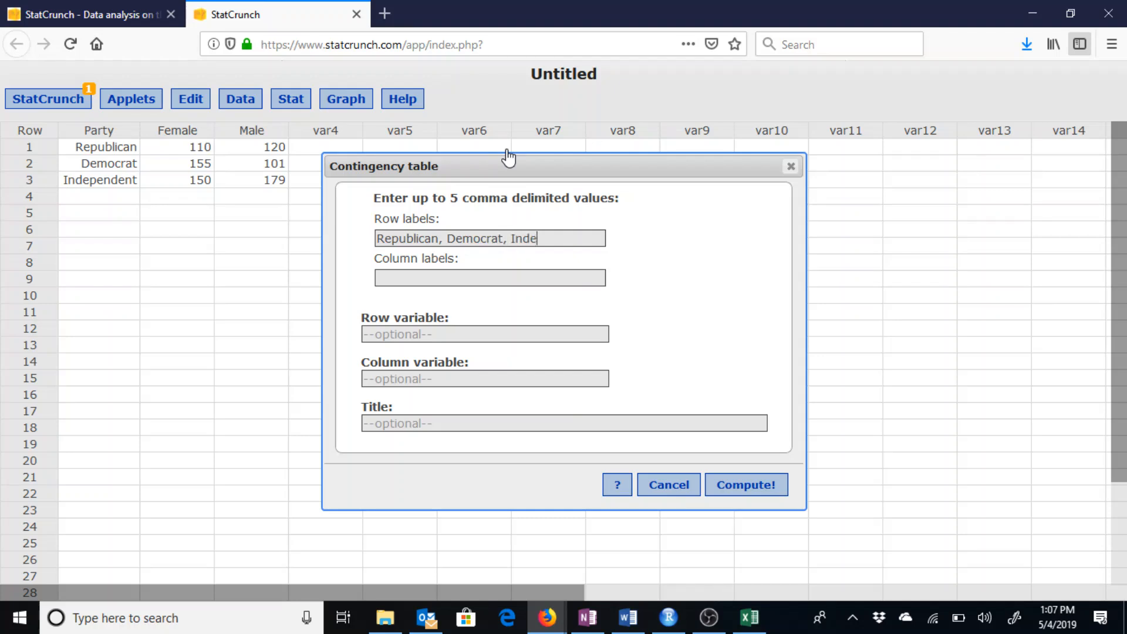
type("pendent")
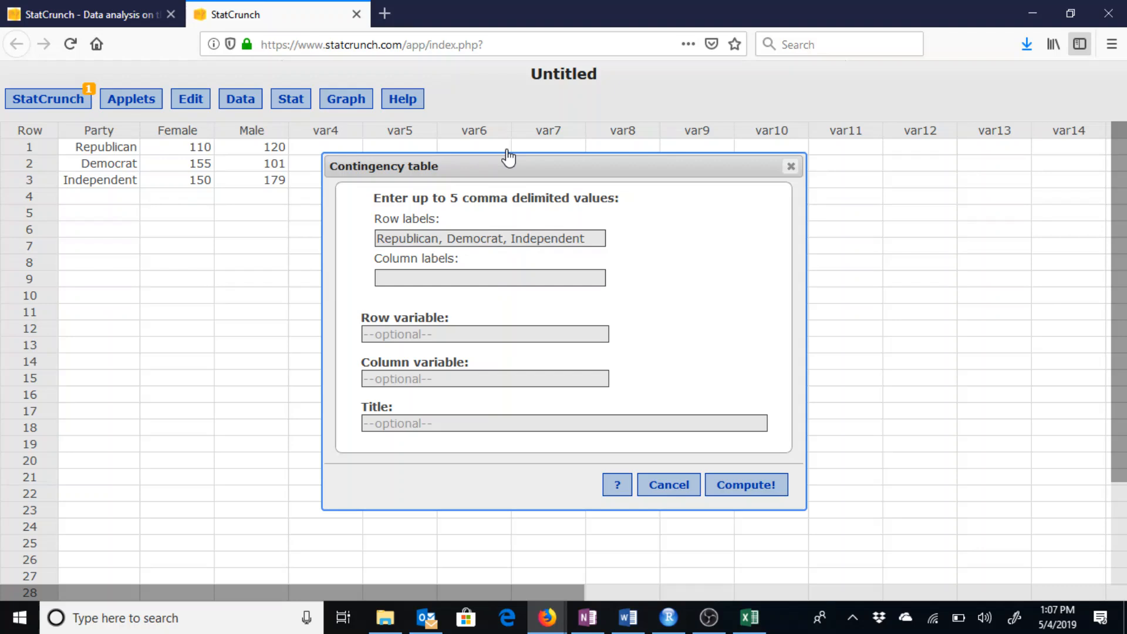
type("Female")
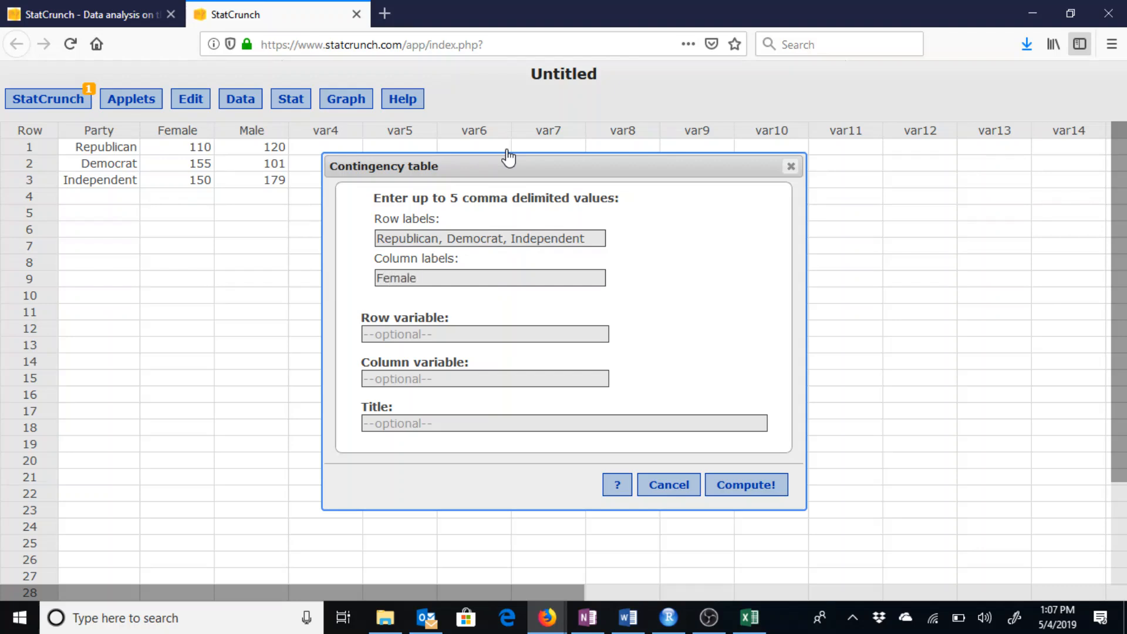
type(", Male")
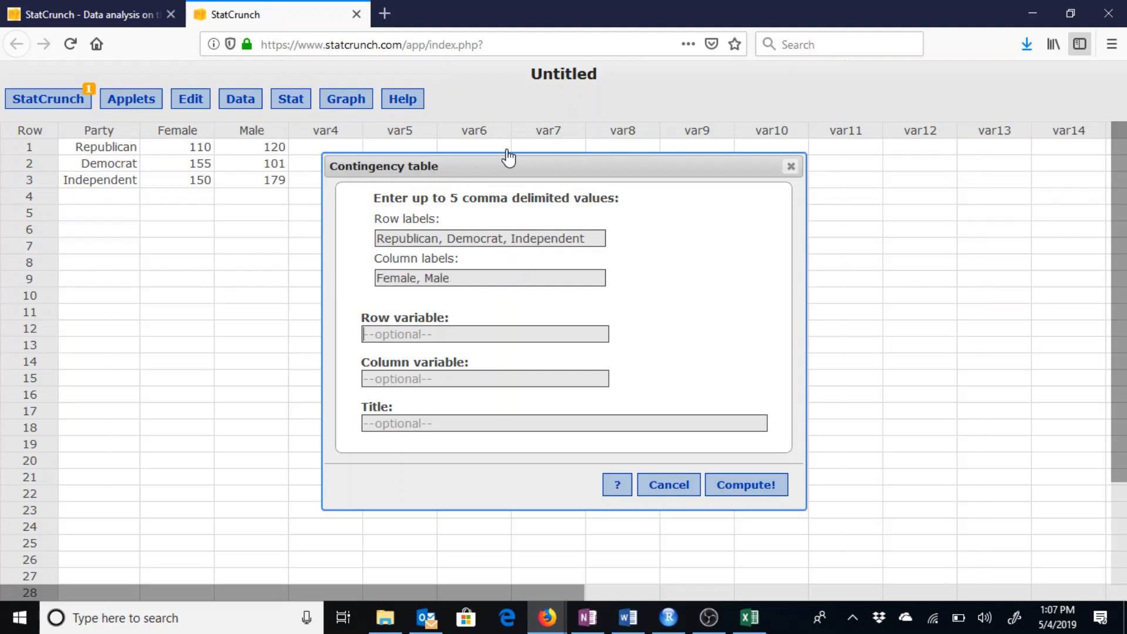
type("P")
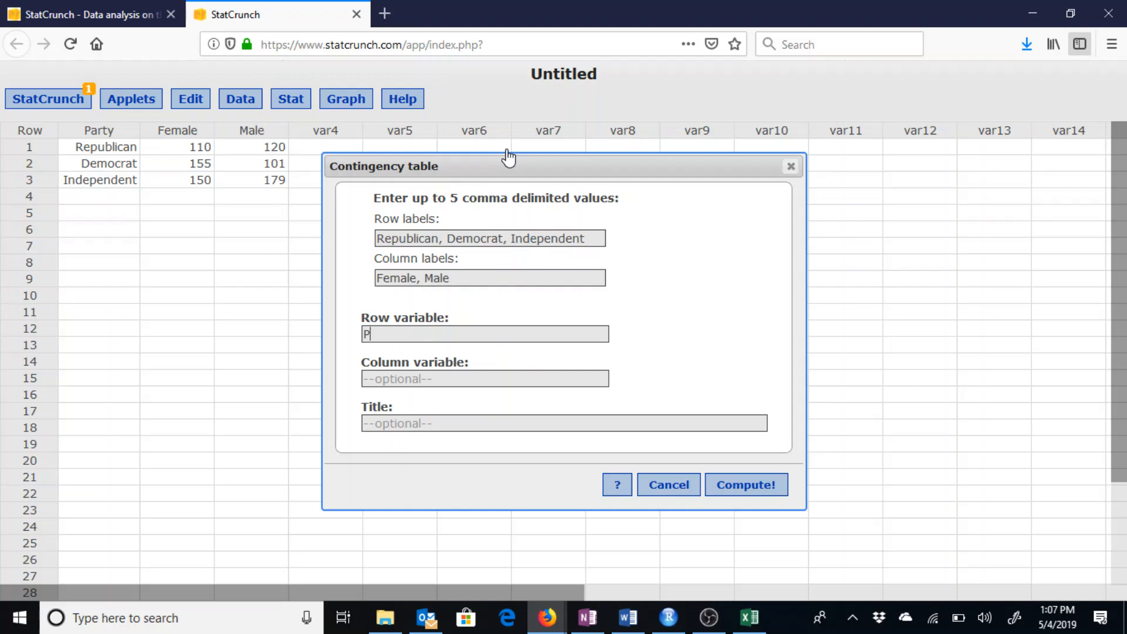
type("art")
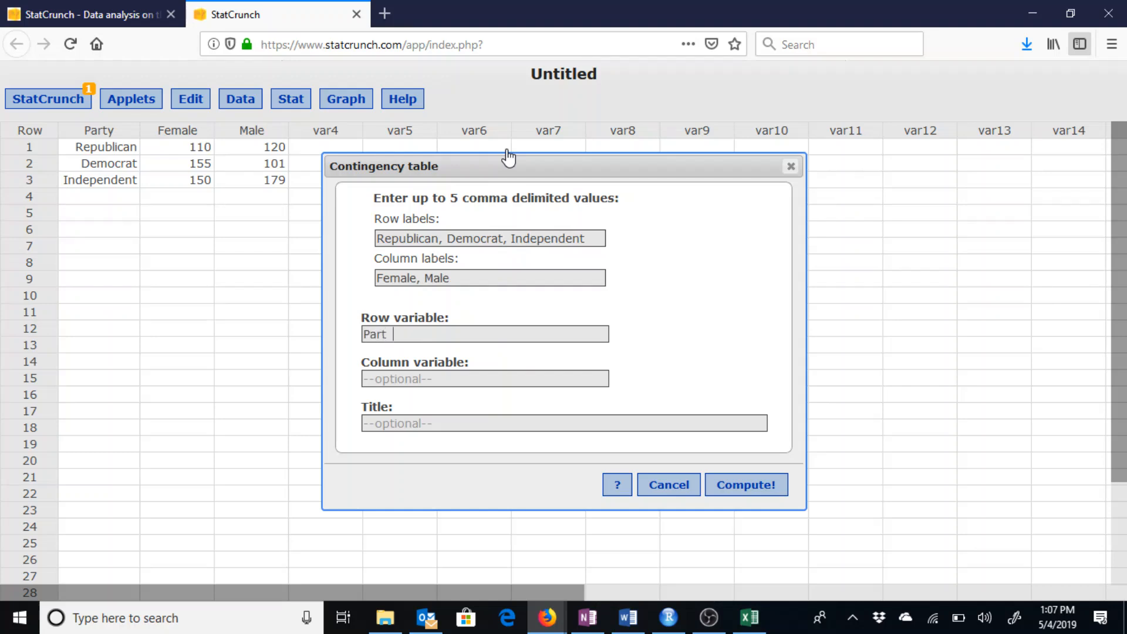
type("Ge")
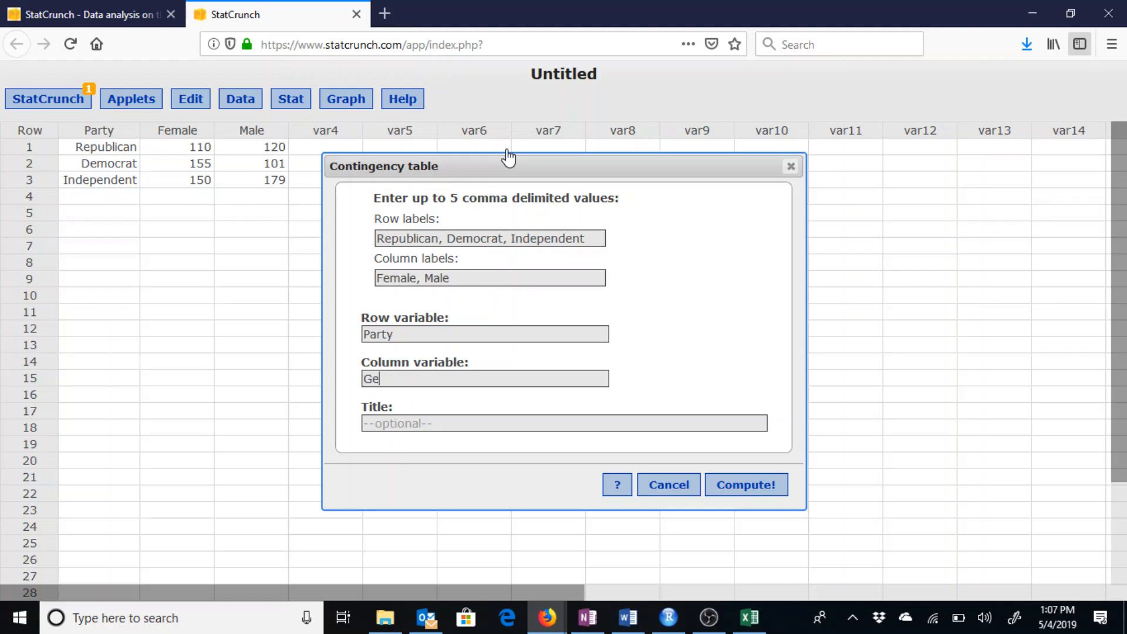
type("nder")
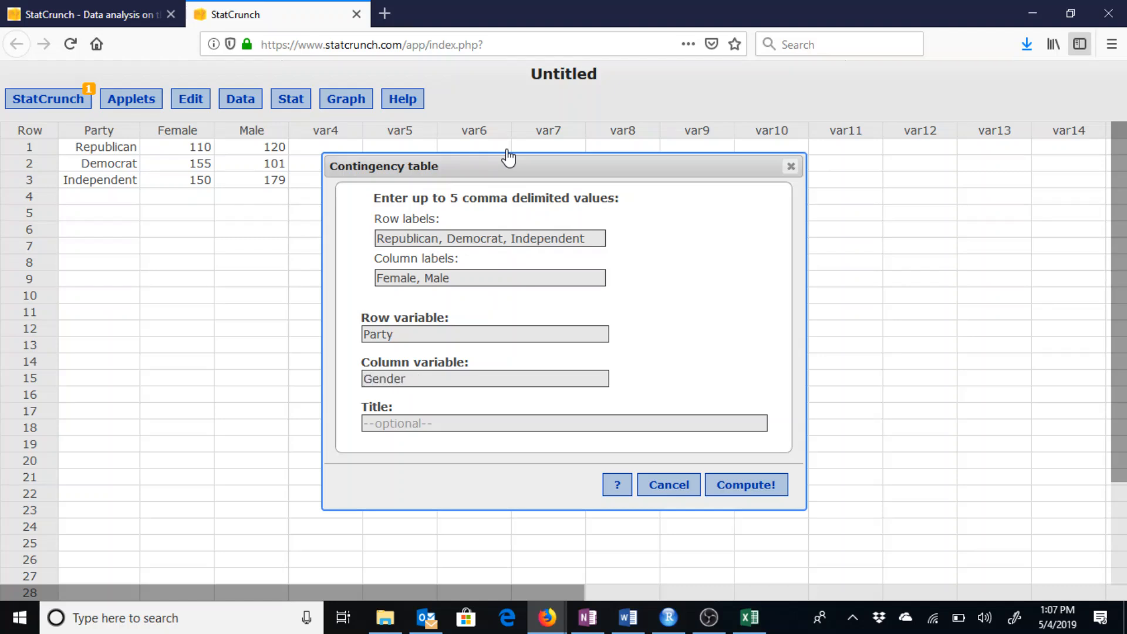
mouse_move(745, 485)
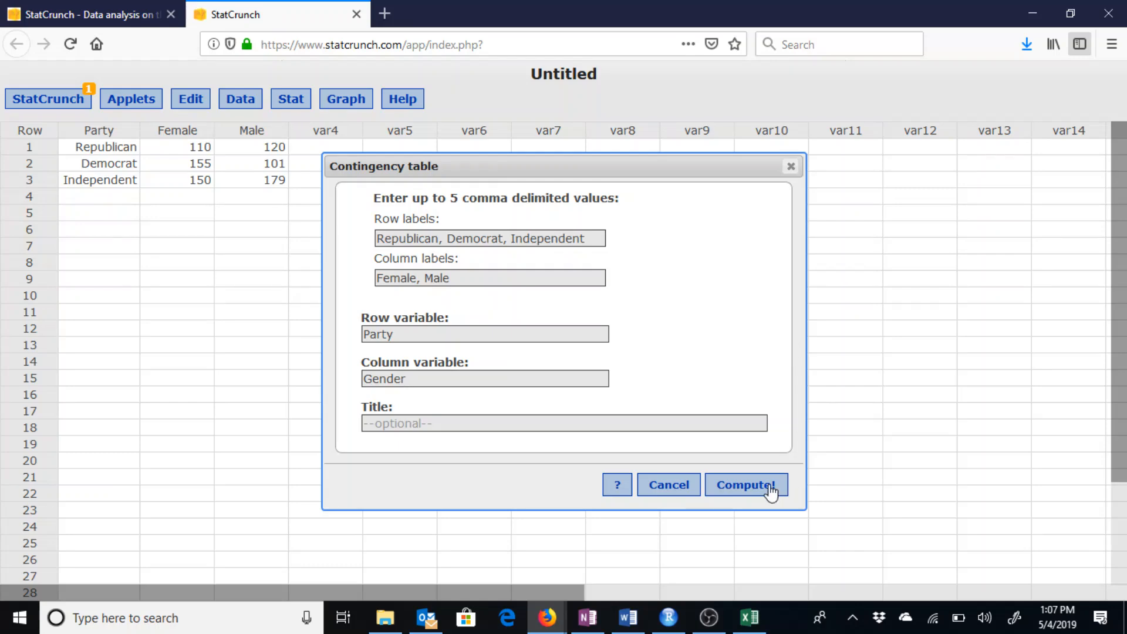
Step: Create the applet, move it up, and enter counts 110, 120, 155, 101, 150, 179
left_click(746, 484)
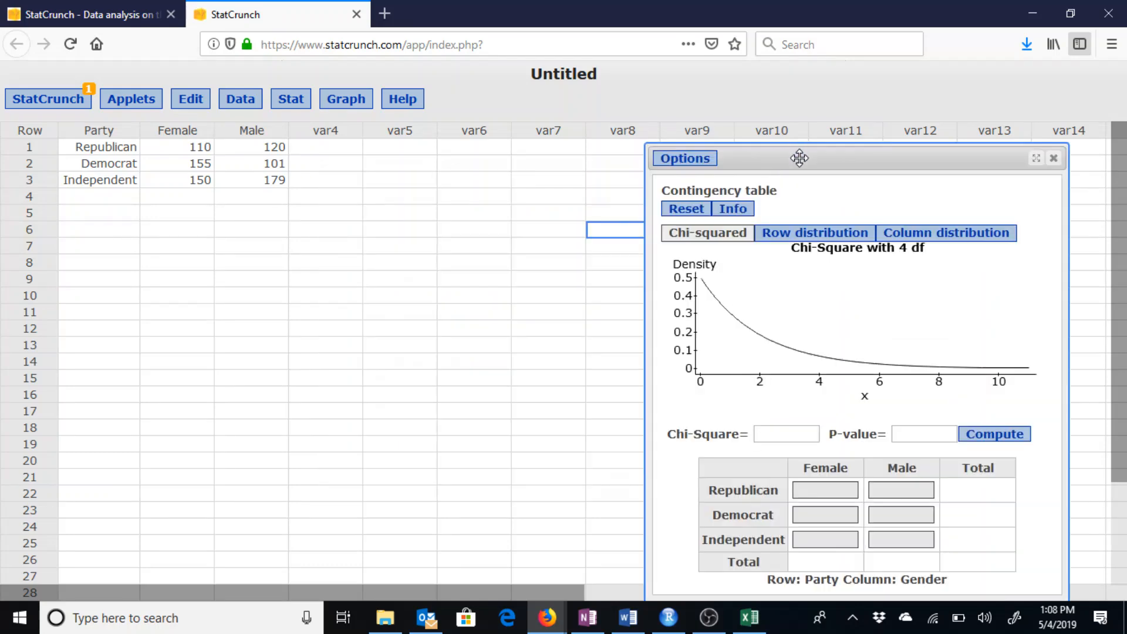
left_click_drag(800, 158, 566, 77)
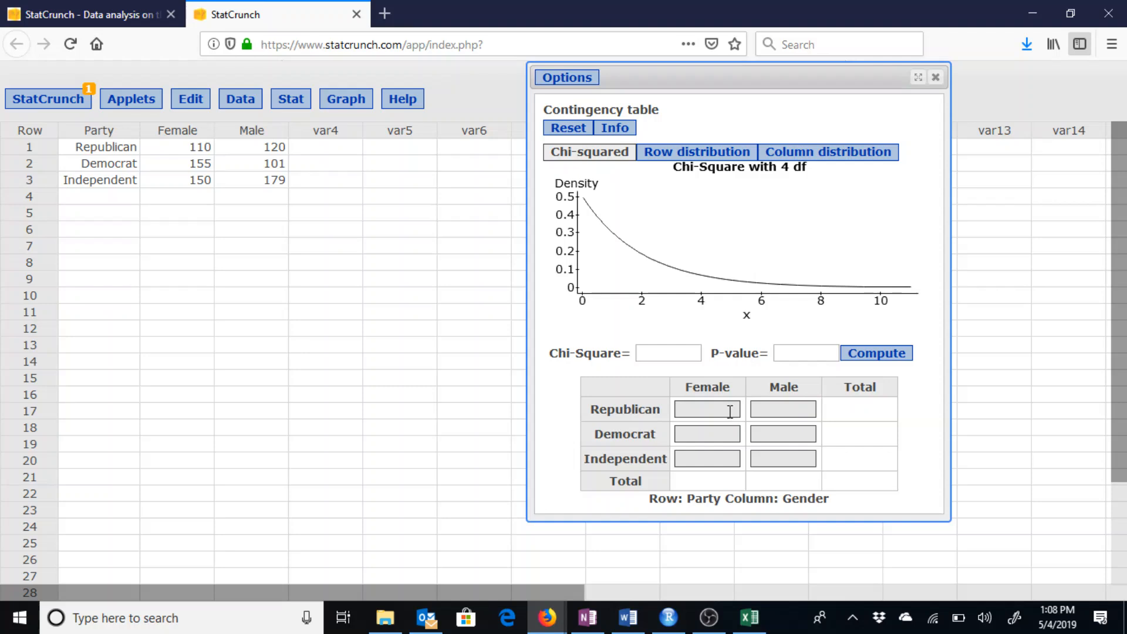
type("1")
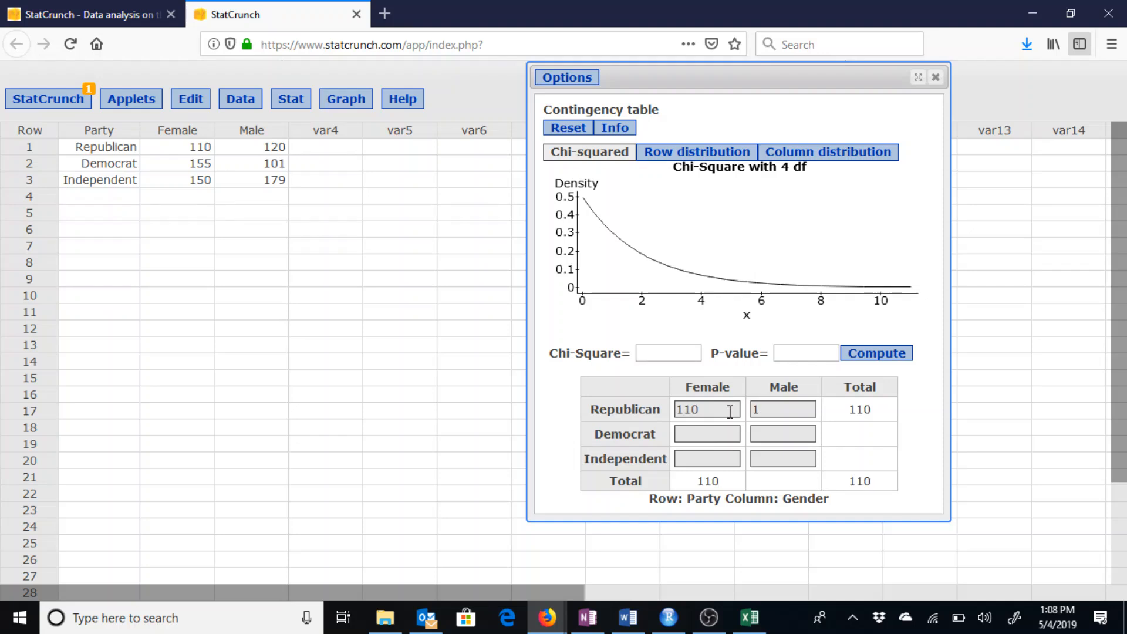
type("20")
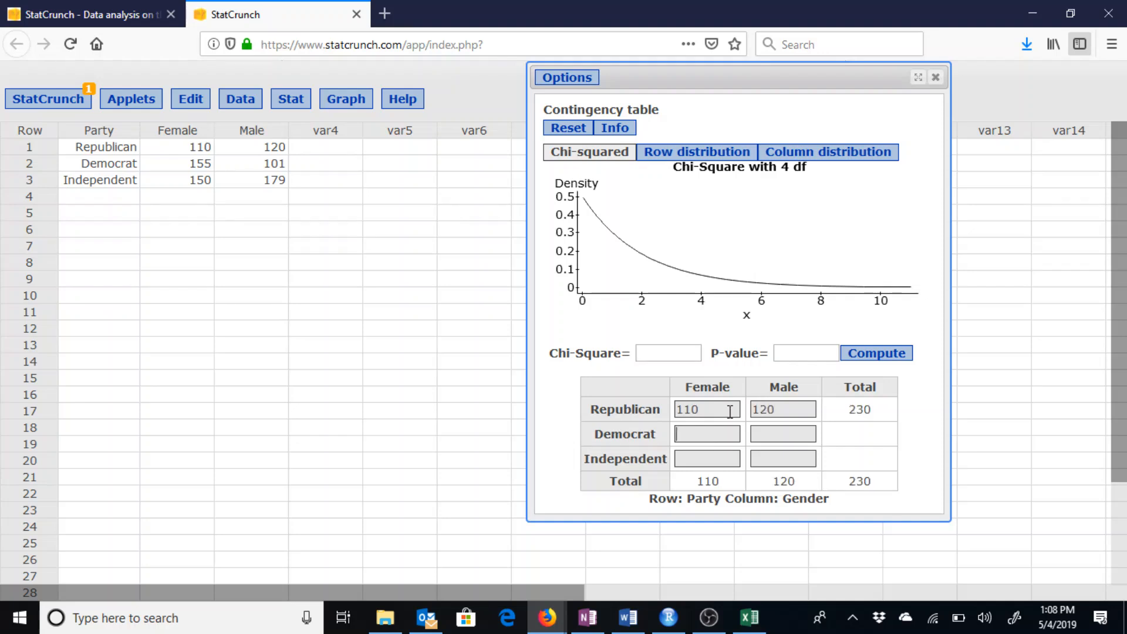
type("101")
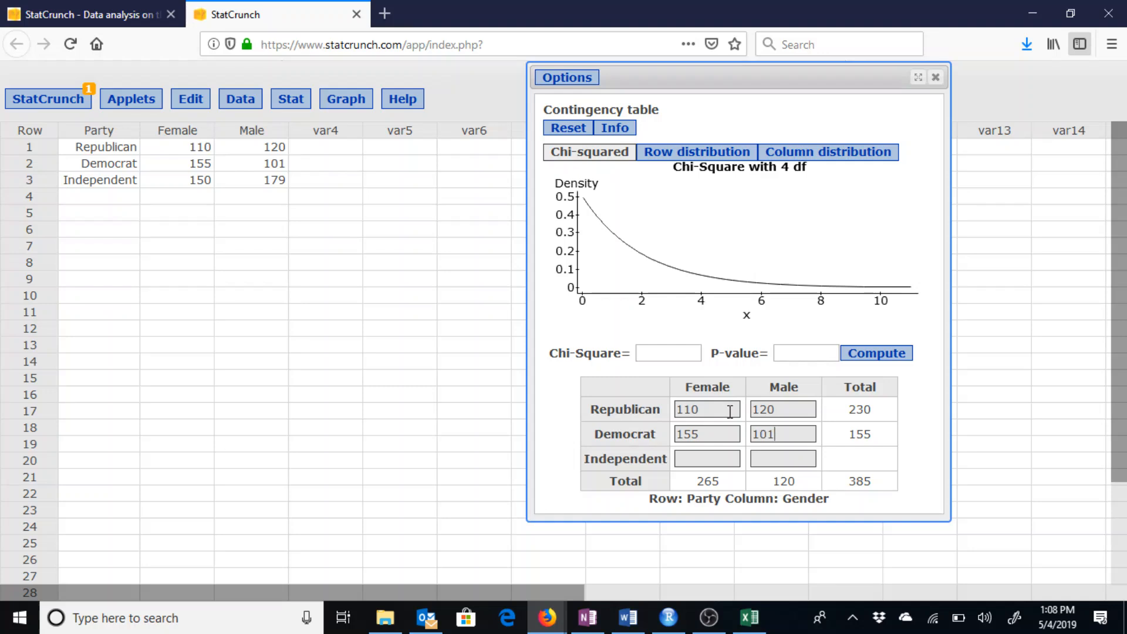
type("150")
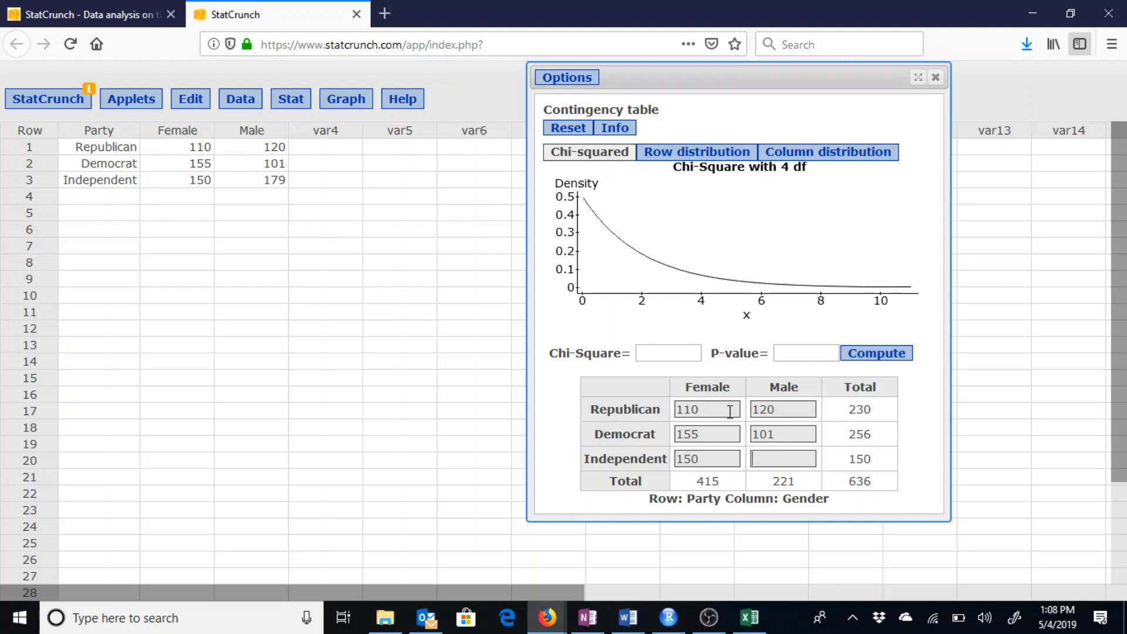
type("179")
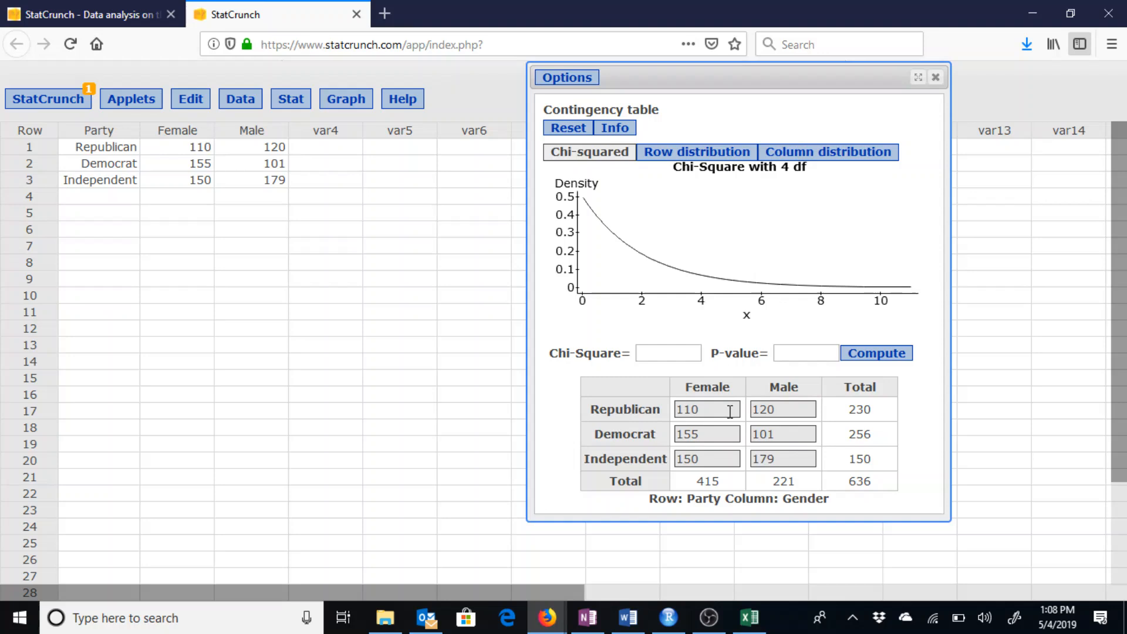
mouse_move(692, 158)
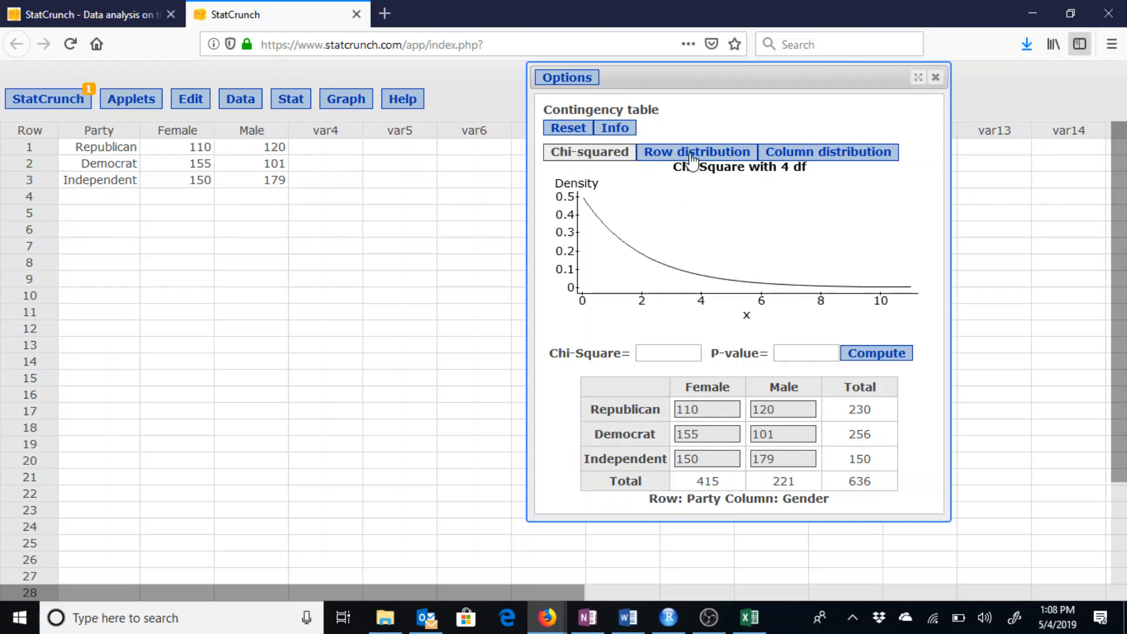
Step: Show stacked Female/Male percentage bars by party via the Row distribution tab
left_click(781, 458)
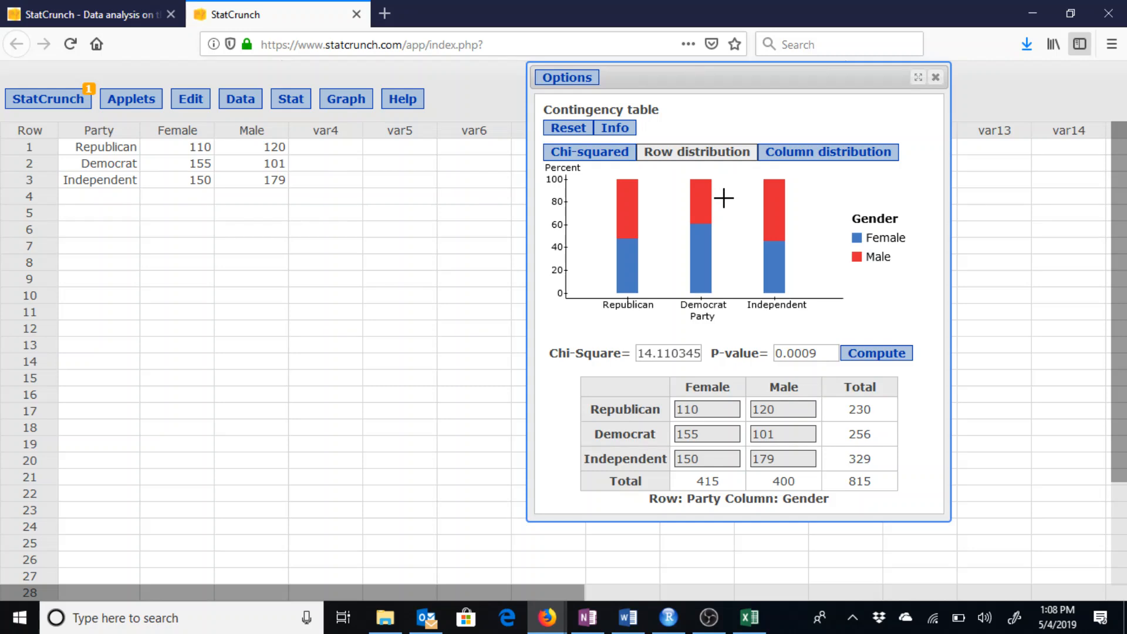
mouse_move(706, 138)
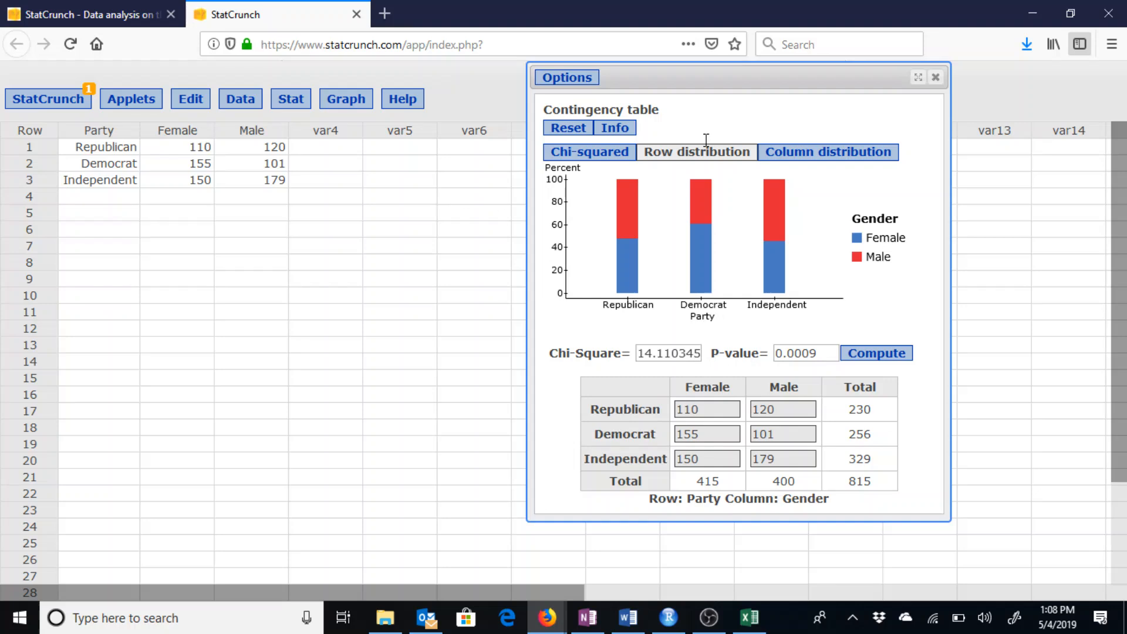
mouse_move(715, 154)
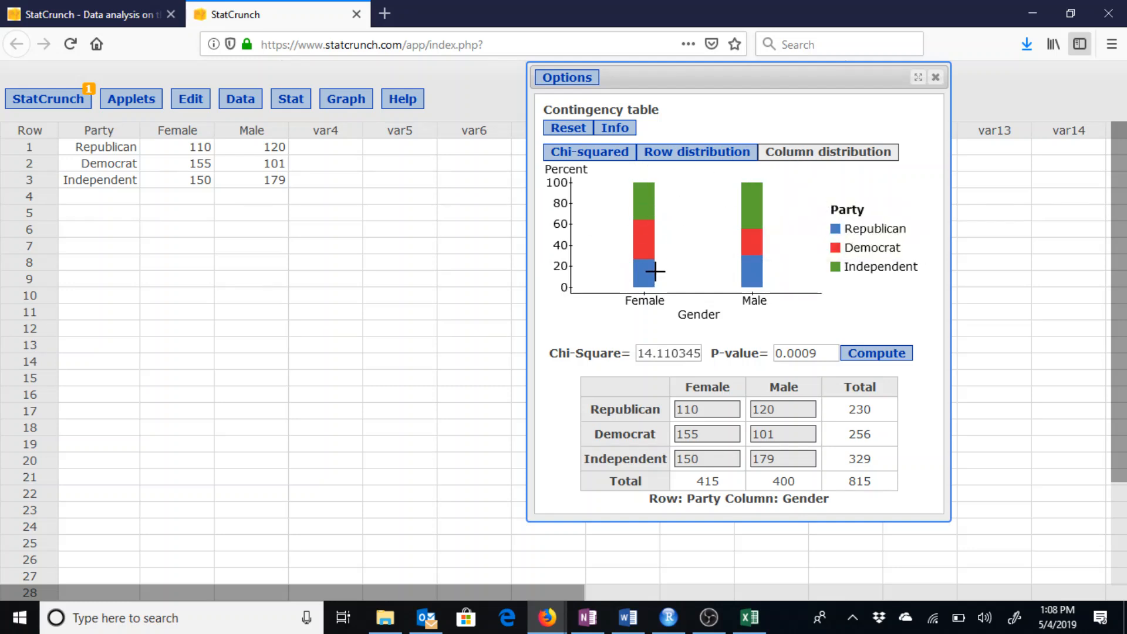
mouse_move(656, 307)
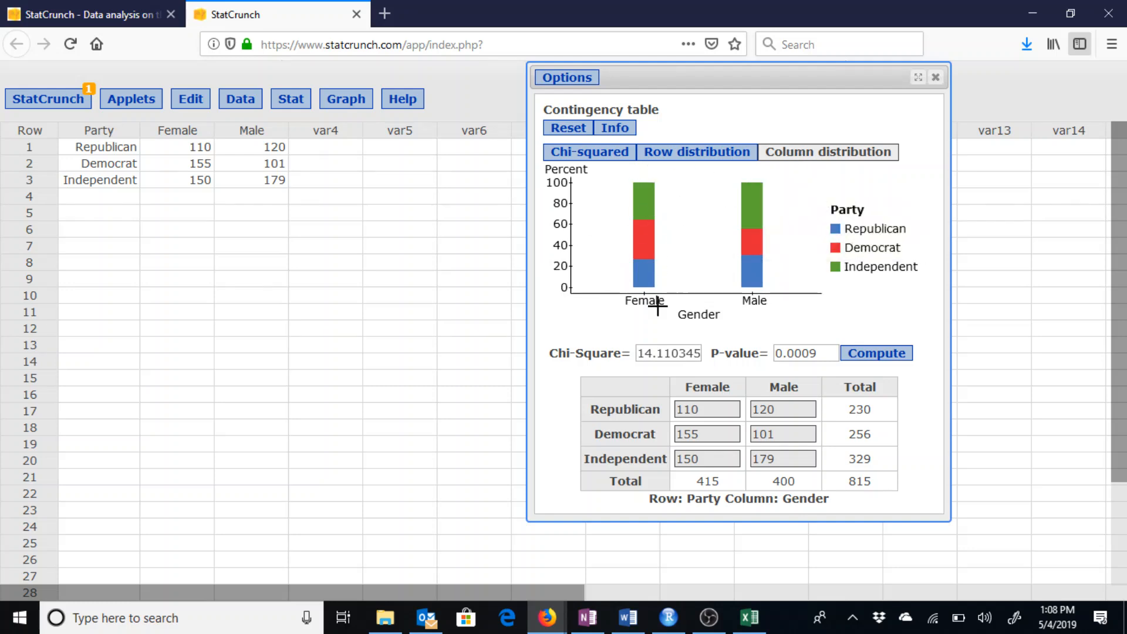